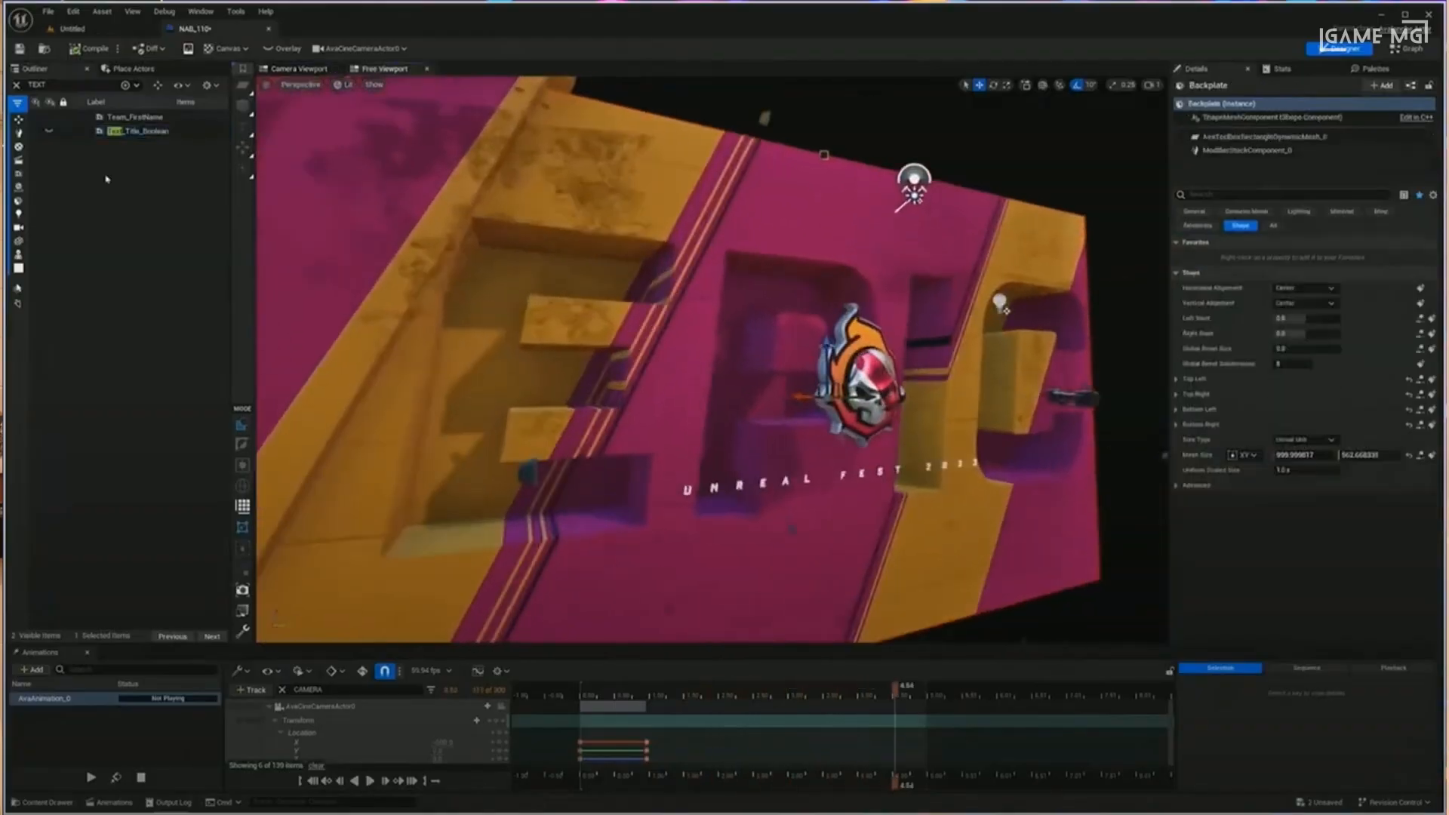
# Import the Firefighters Squad SVG and add the T_Angle_Strokes texture layer on Rectangle 13's material.
pyautogui.click(139, 131)
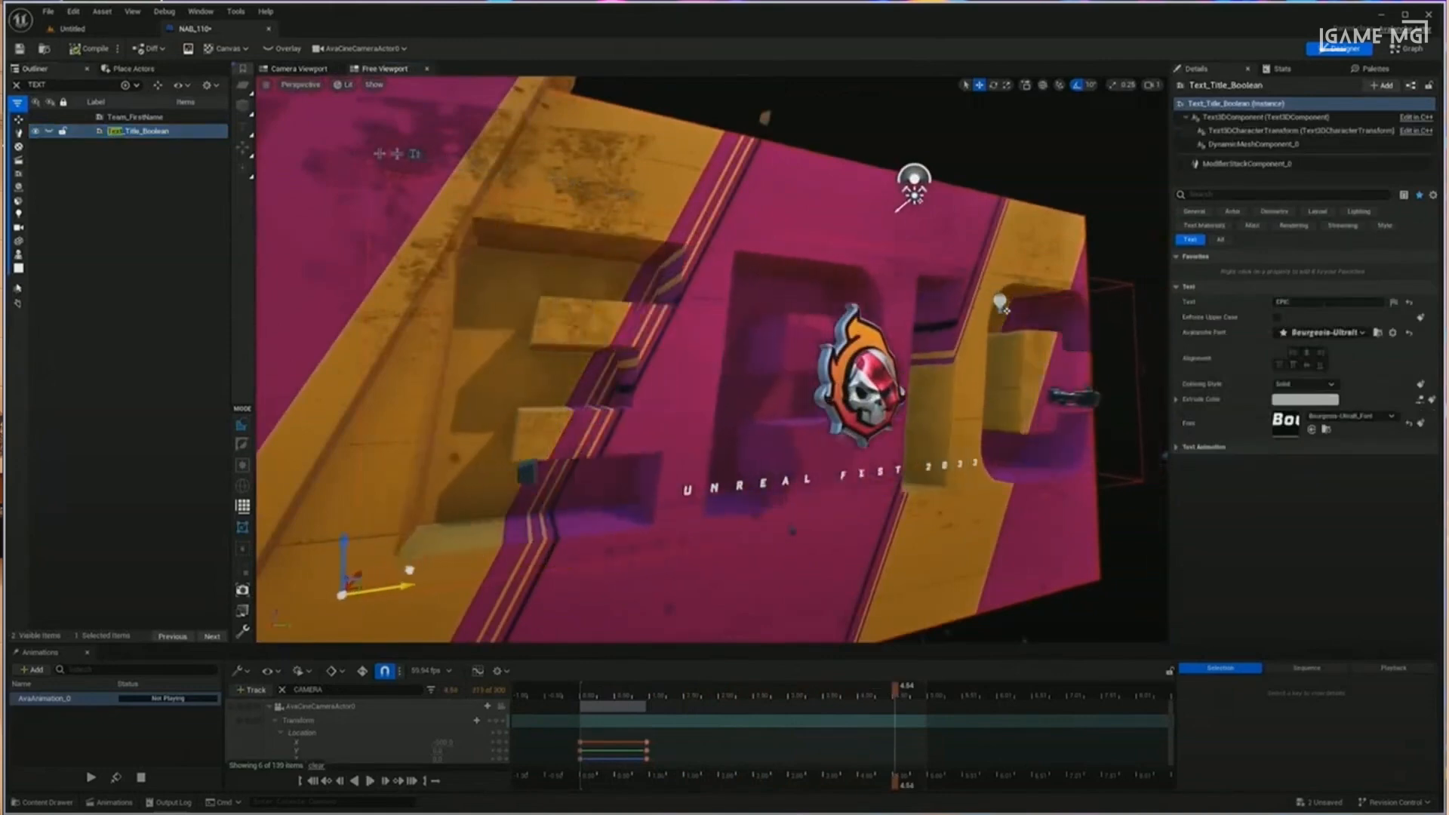
pyautogui.click(1253, 163)
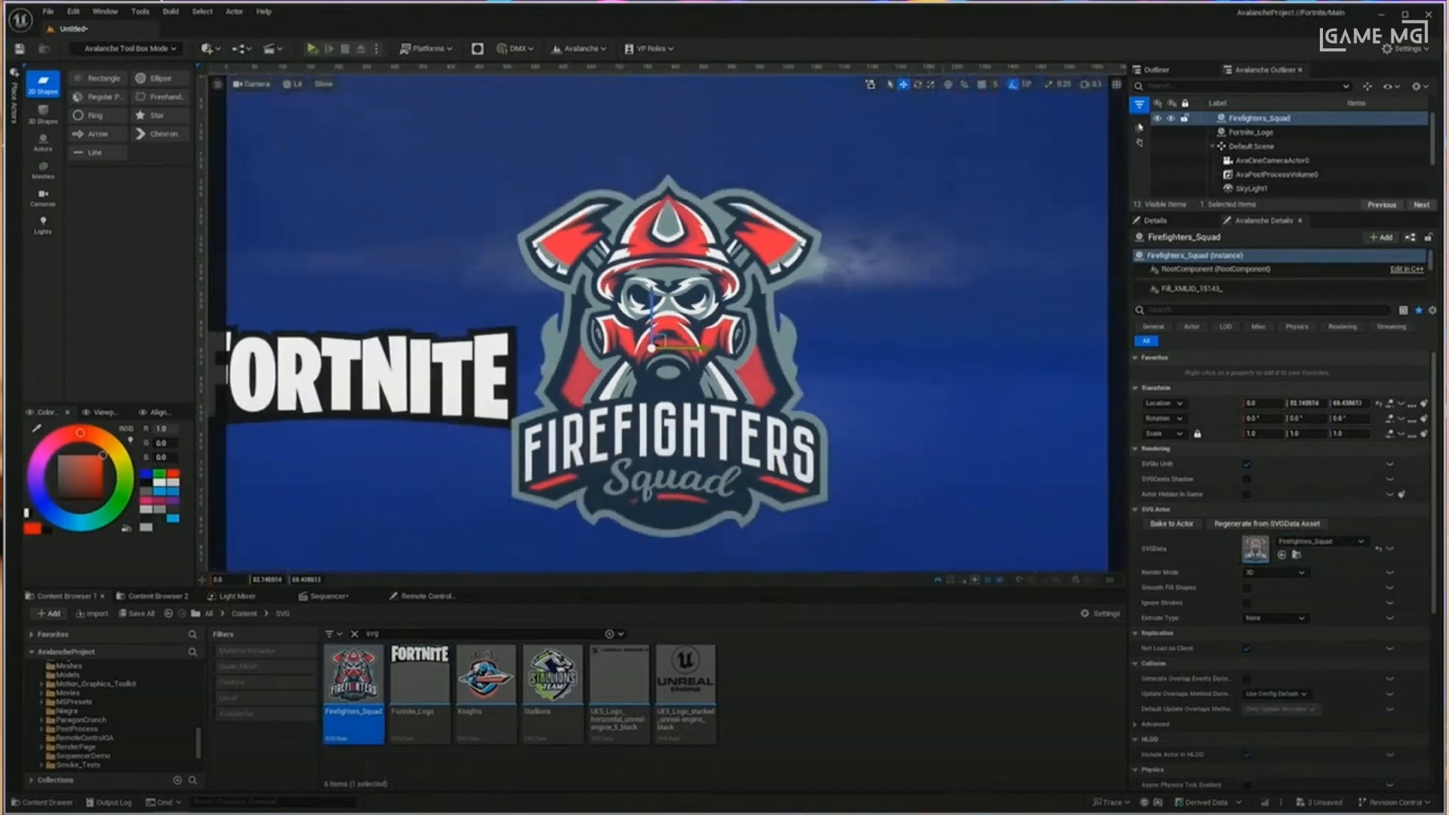
pyautogui.click(1247, 131)
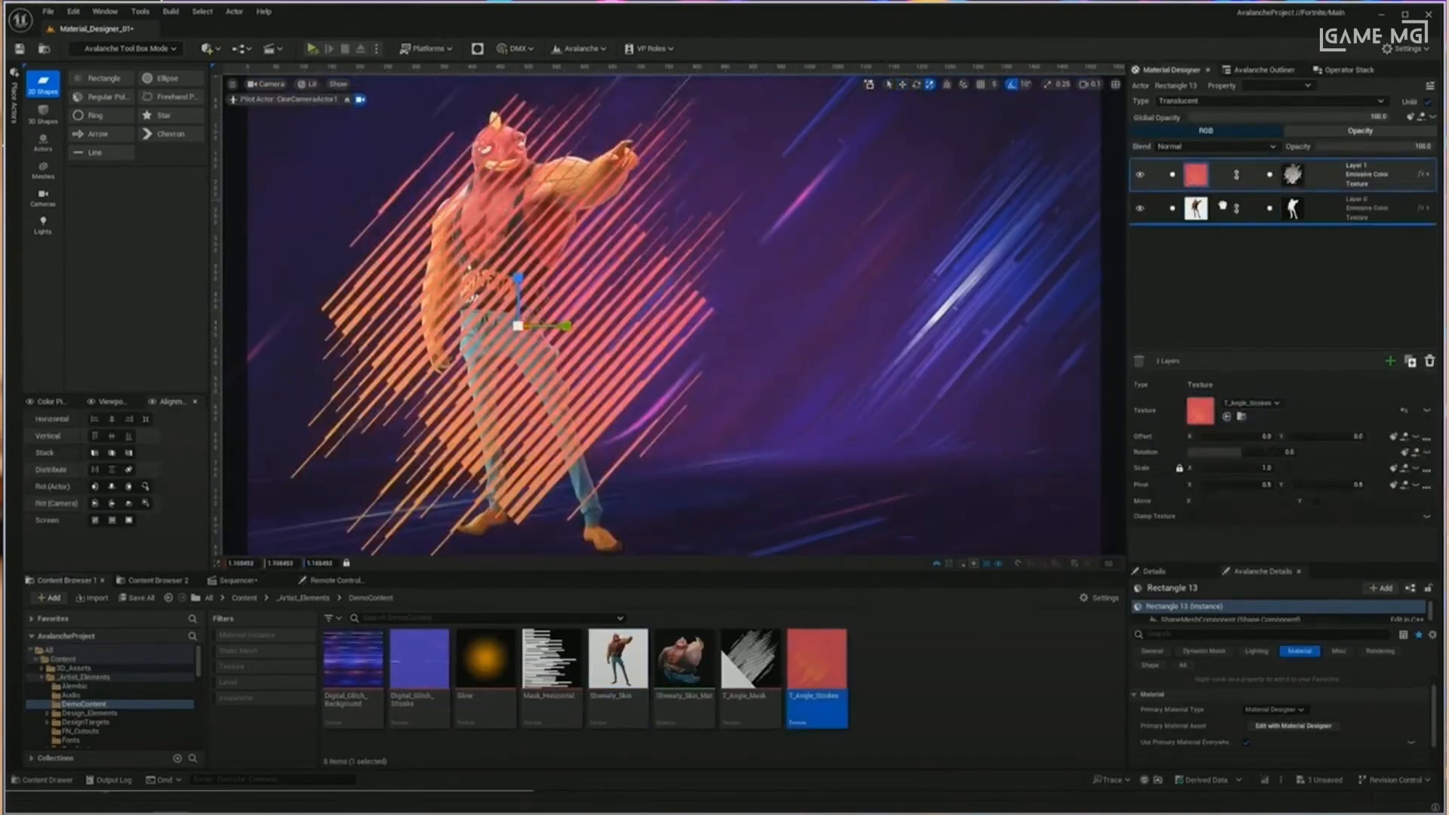
pyautogui.click(1390, 360)
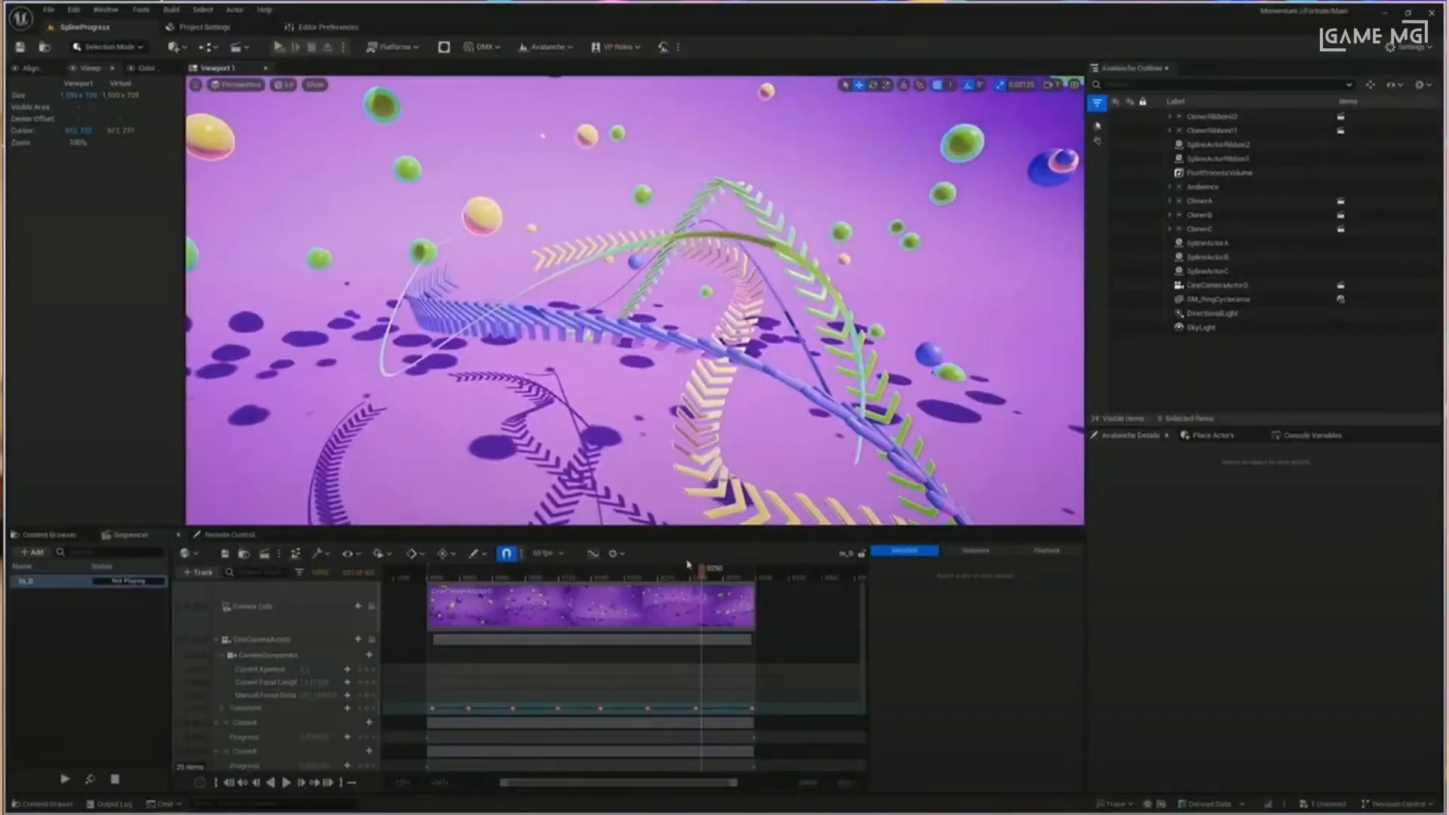
# Add a Regular Polygon and stack Extrude, Pattern and Boolean modifiers on it.
pyautogui.click(1211, 159)
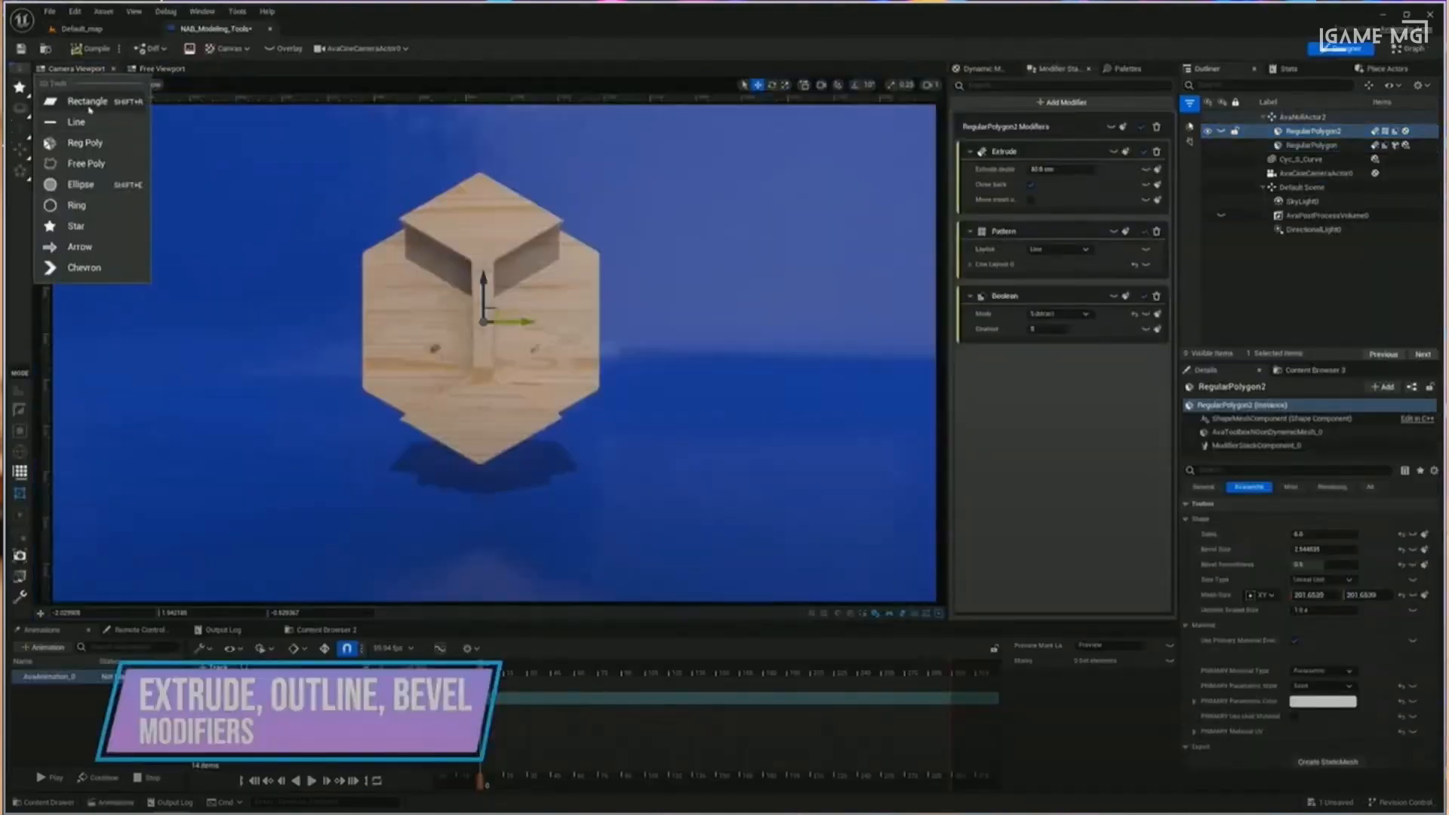
pyautogui.click(88, 101)
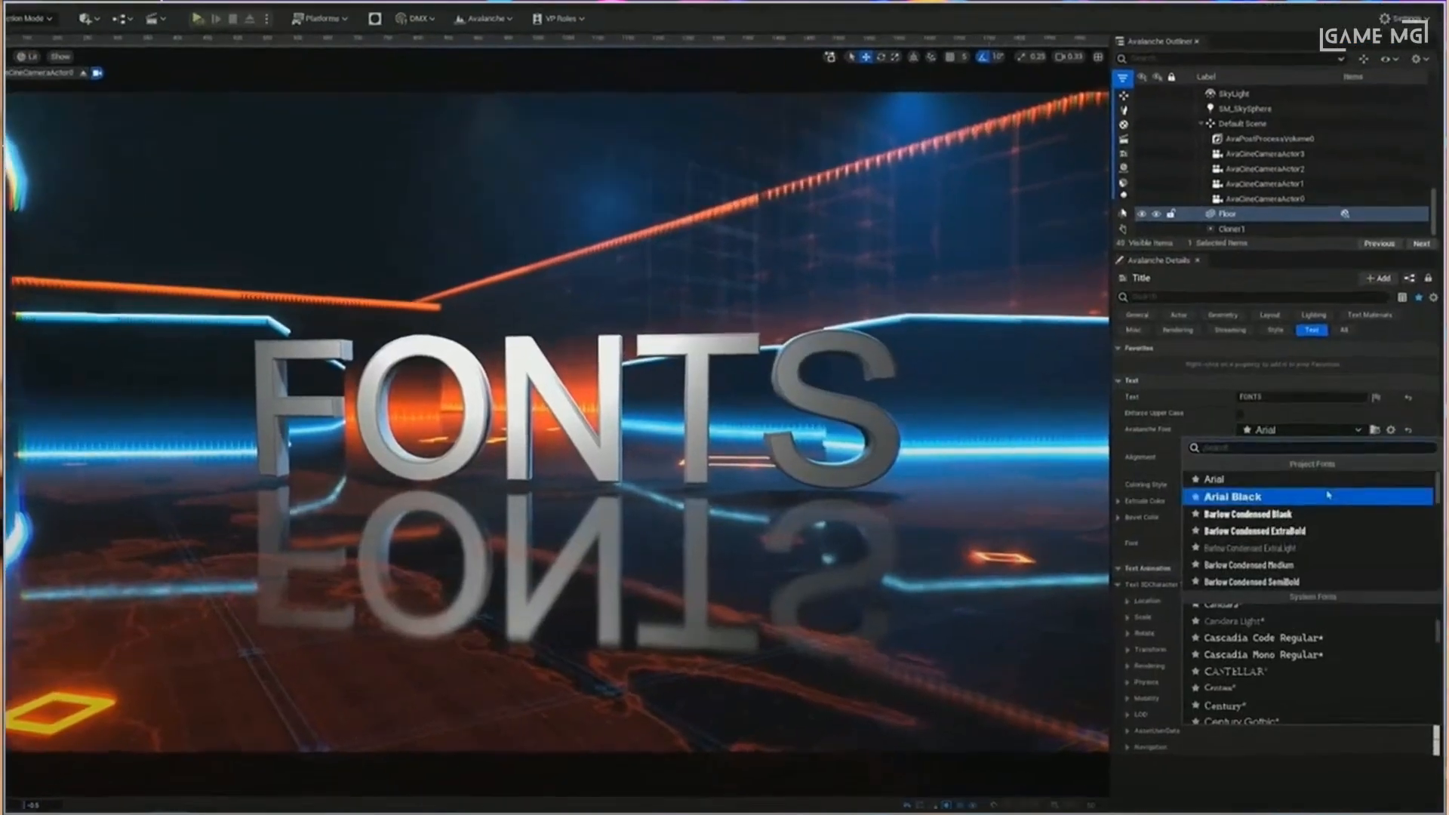
# Switch the FONTS title from Arial to Eras Bold ITC, then Bourgeois-Ultrait_Font, then another font.
pyautogui.click(1249, 514)
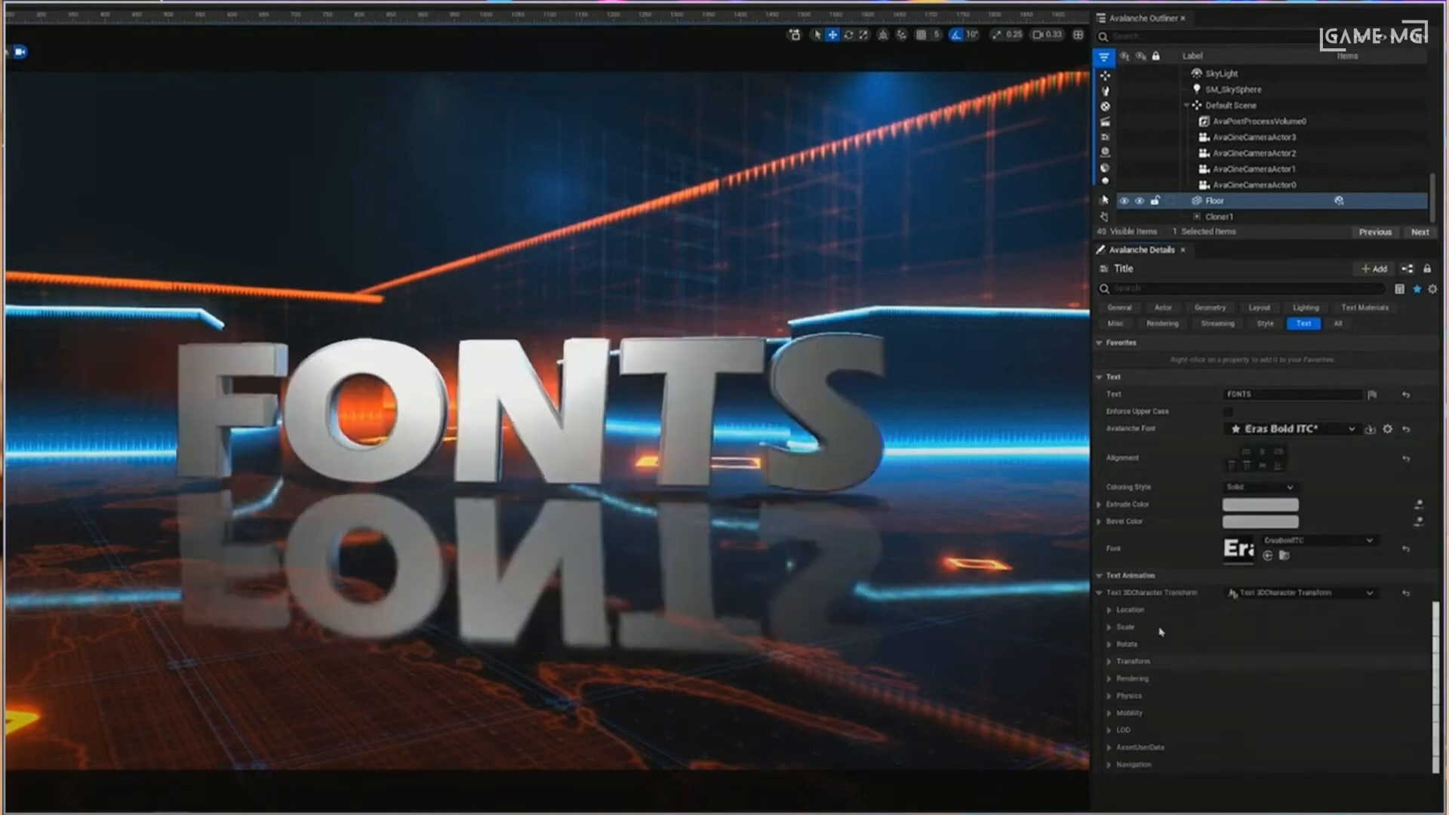
pyautogui.click(1293, 427)
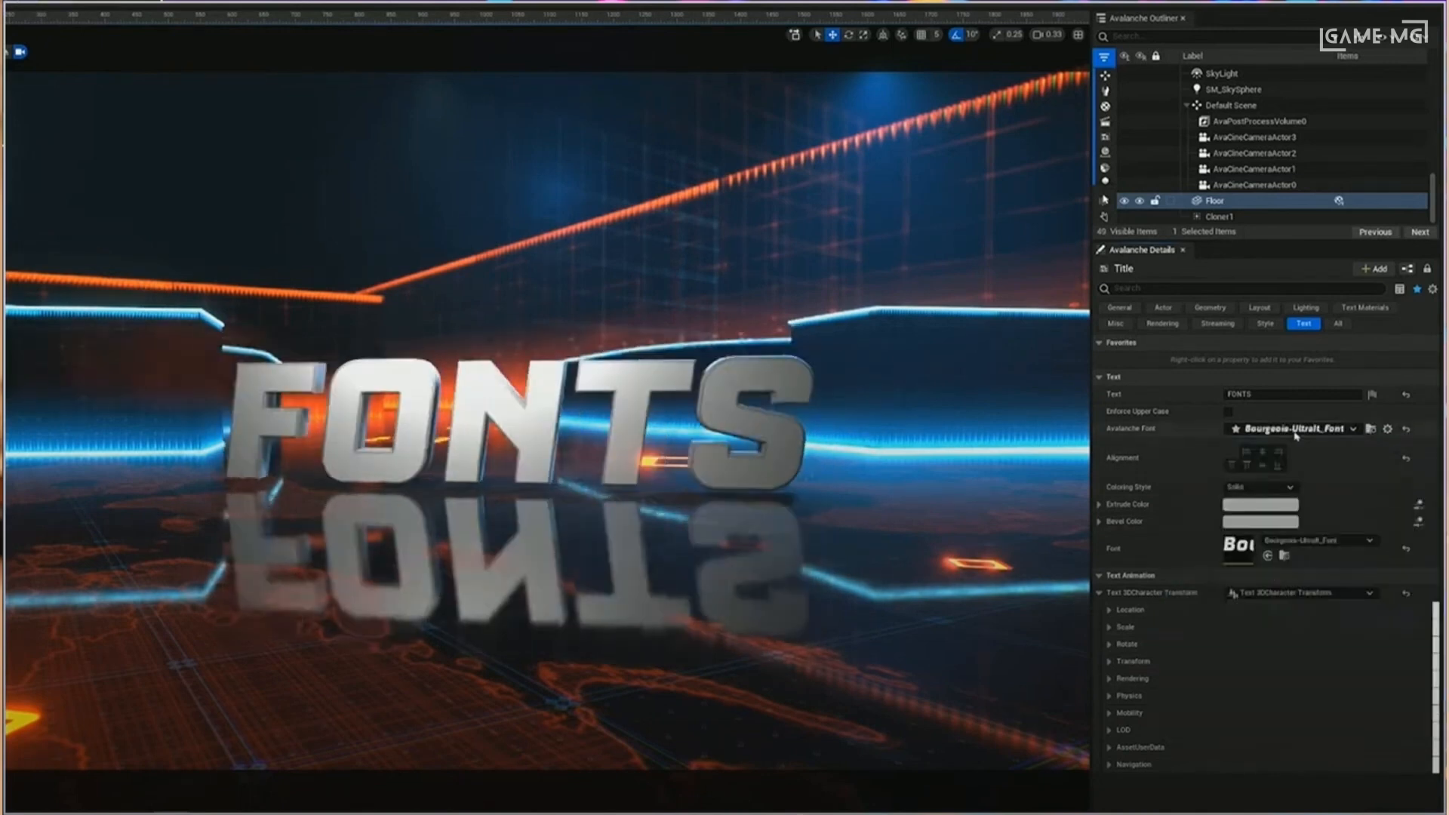
pyautogui.click(1359, 427)
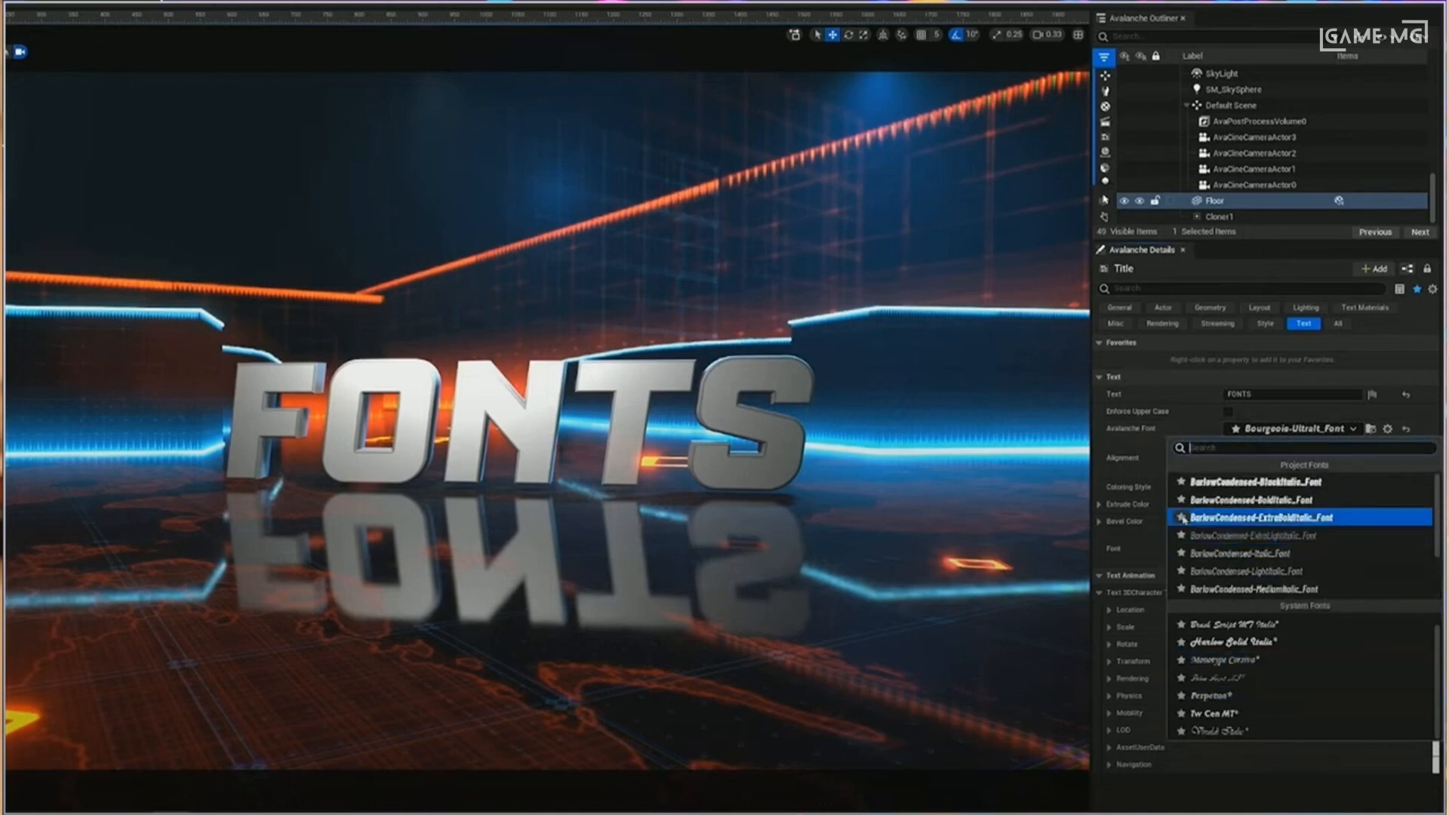
pyautogui.click(1259, 517)
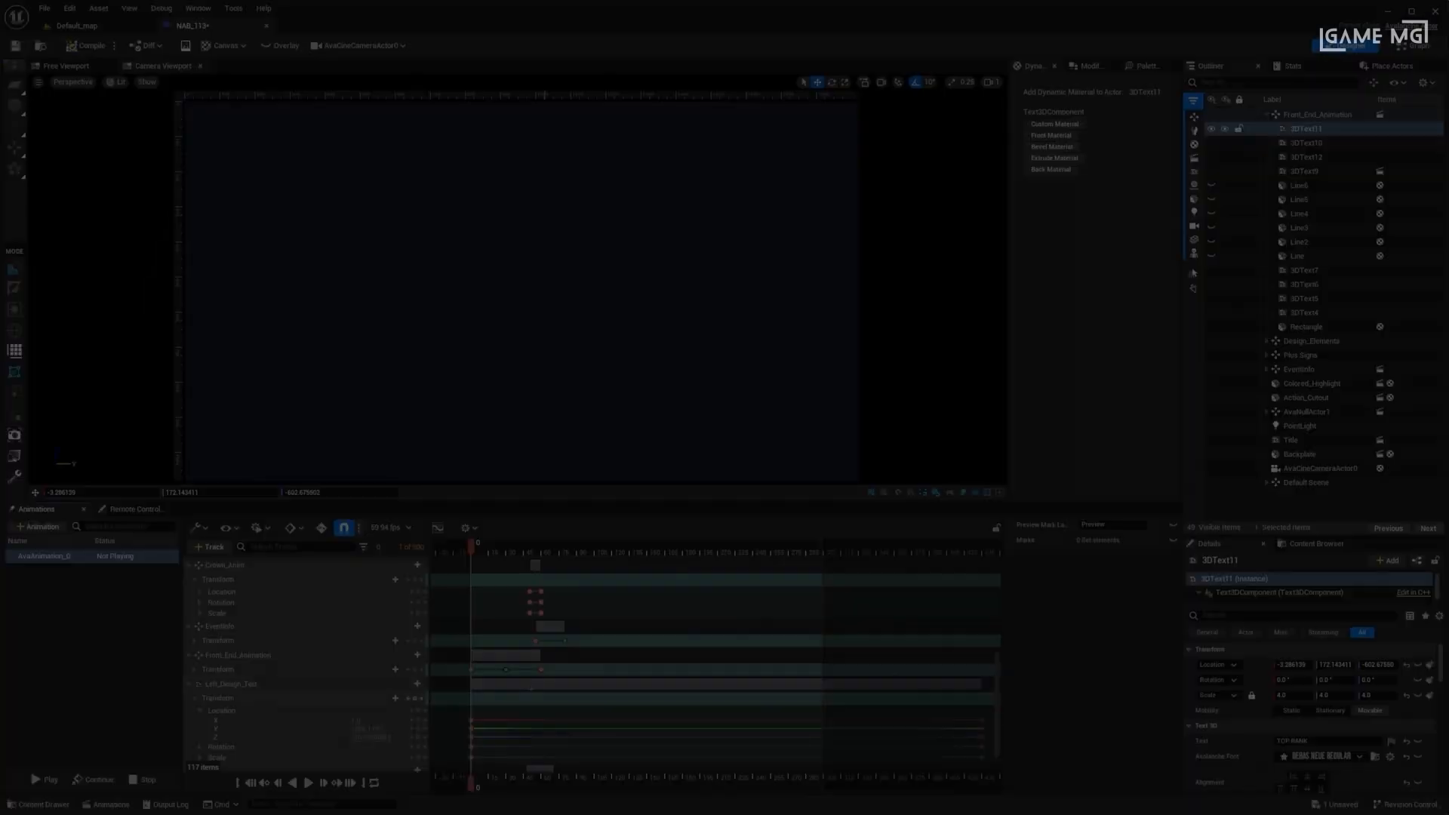
# In the Remote Control Operation view, change the accent colour and set Title to ROUND.
pyautogui.click(322, 783)
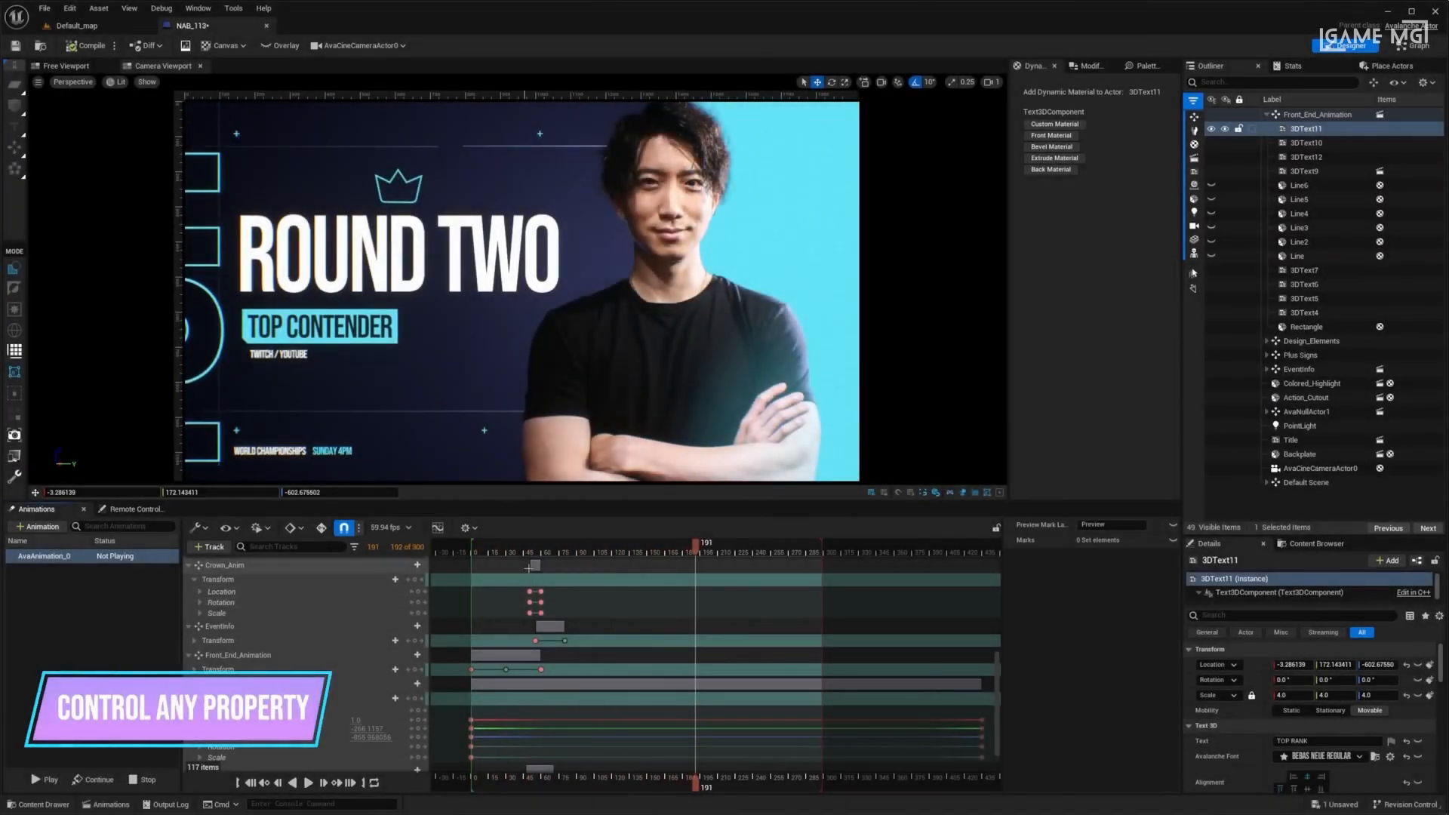
pyautogui.click(137, 509)
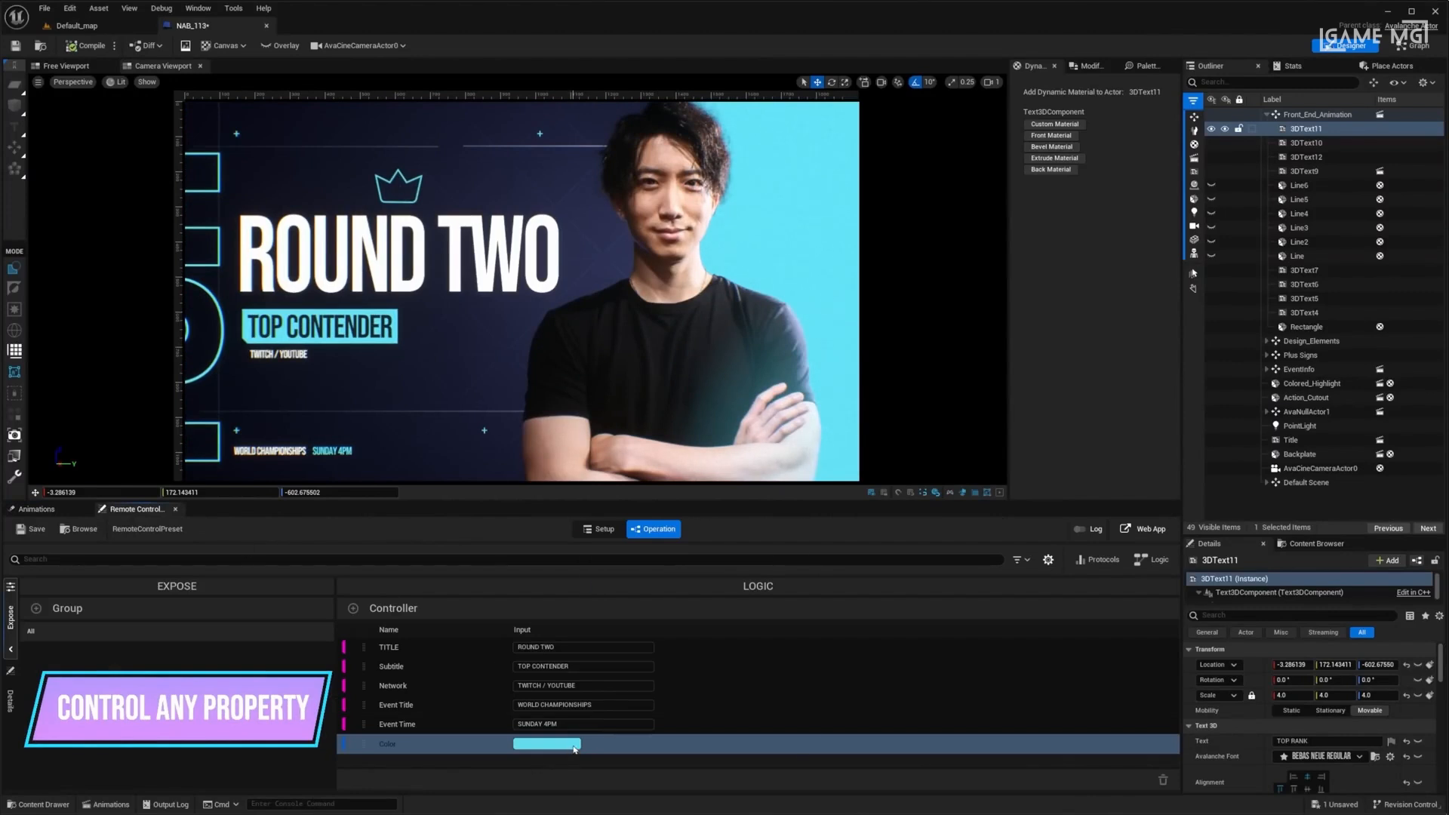
pyautogui.click(546, 744)
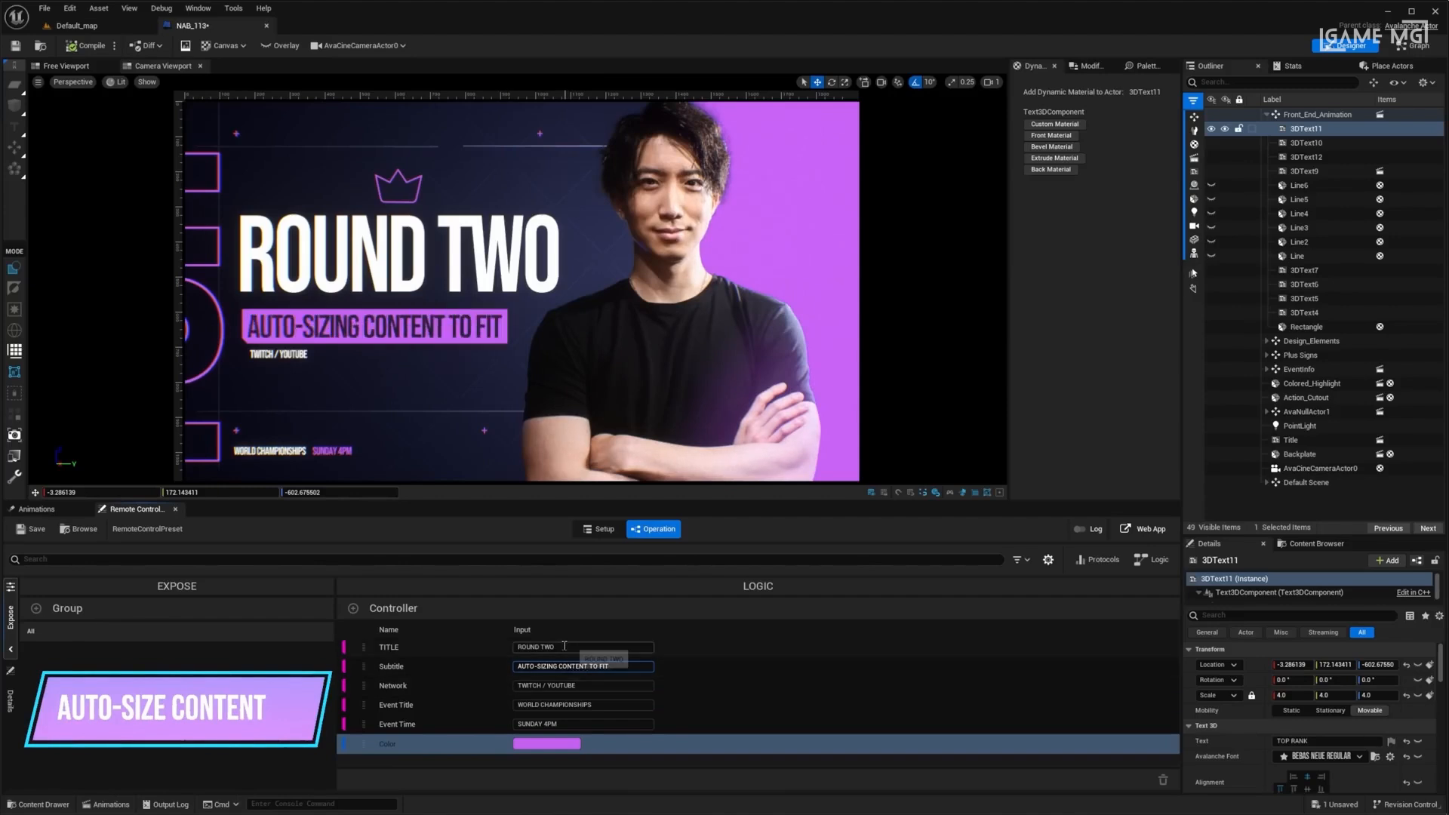
pyautogui.write('ROUND')
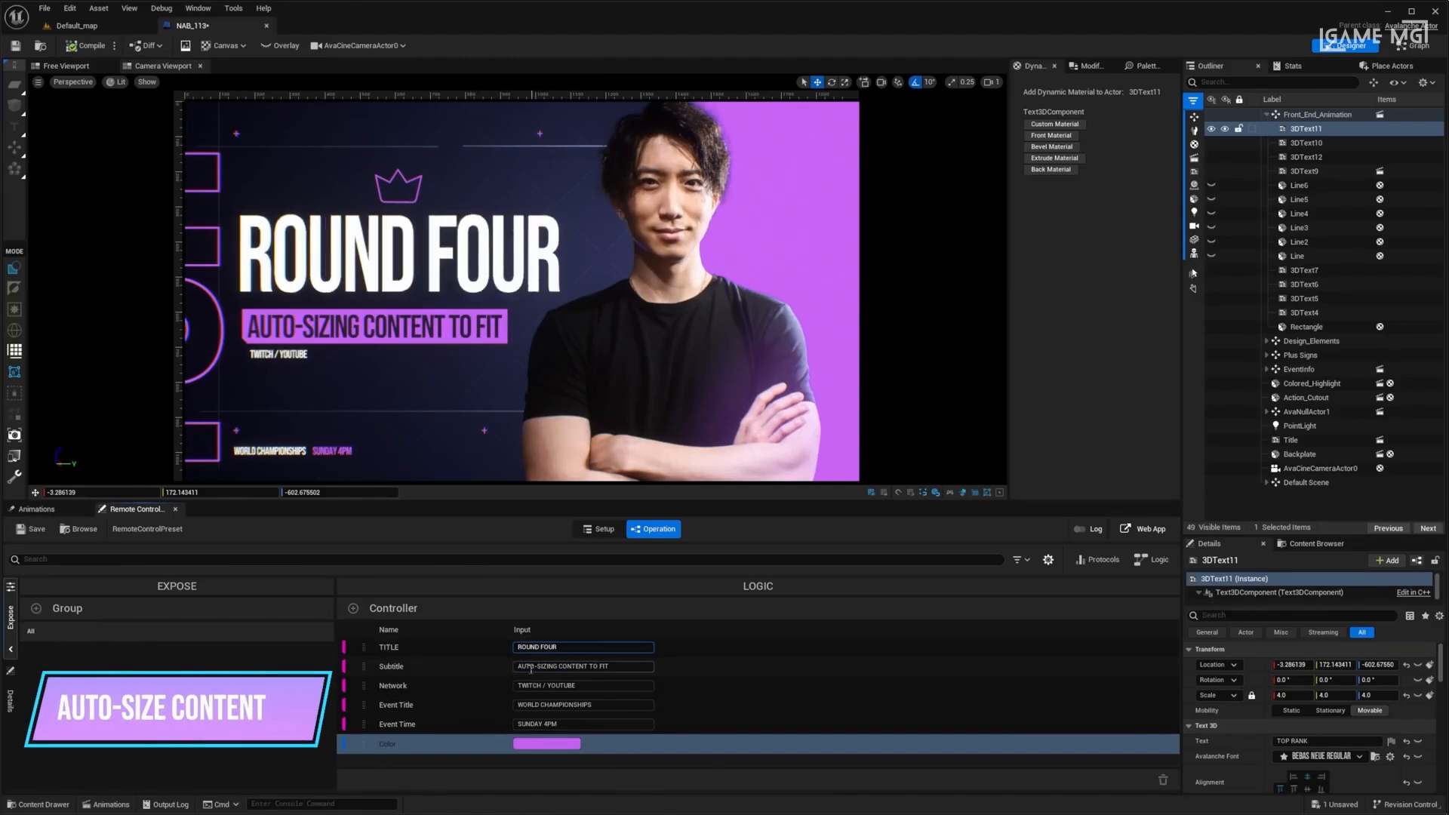
pyautogui.write('XXXXXX')
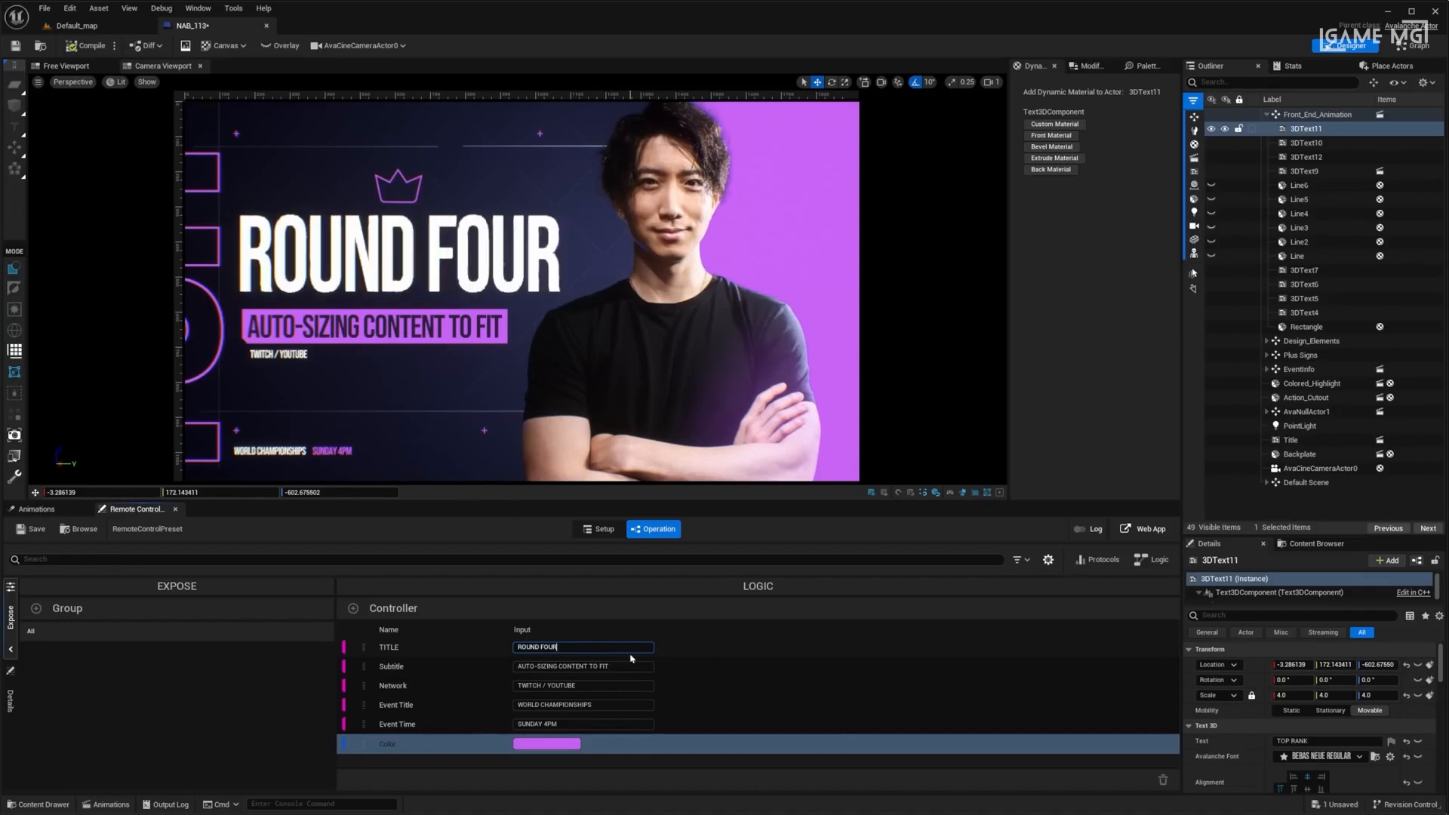
# Select the presenter cut-out image and update the Subtitle so the viewport graphic refreshes.
pyautogui.click(1306, 397)
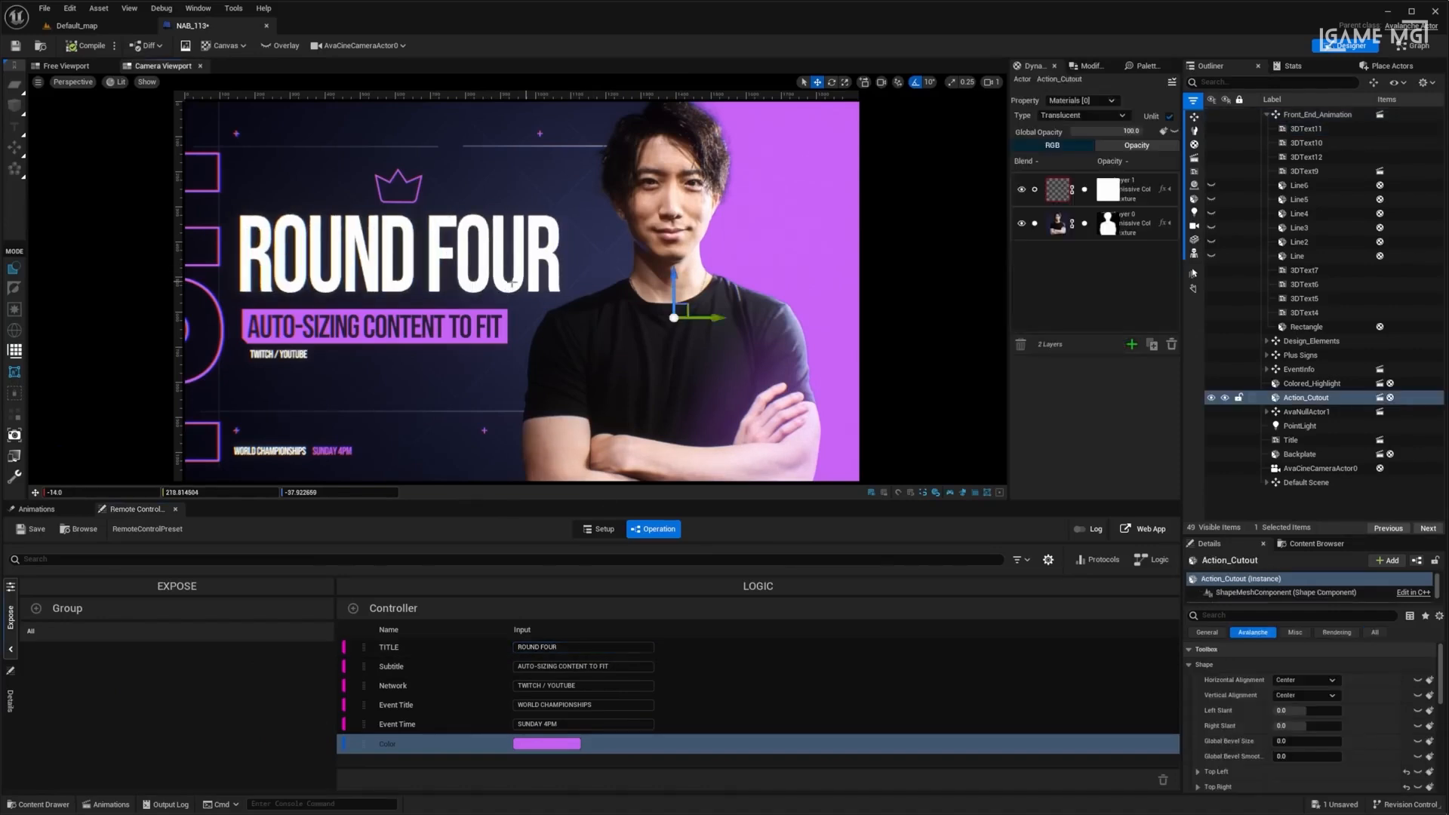
pyautogui.click(1291, 439)
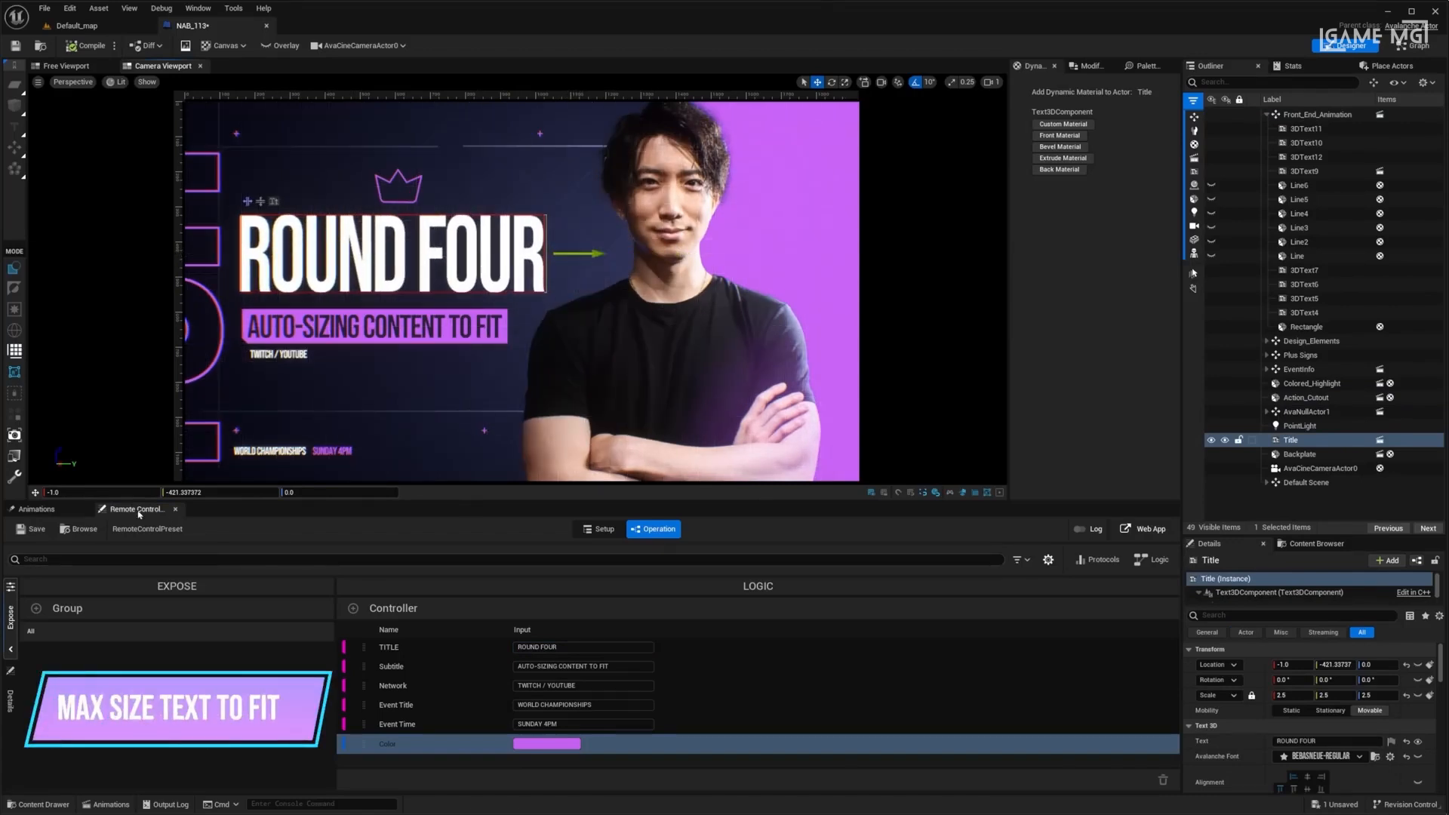
pyautogui.click(36, 509)
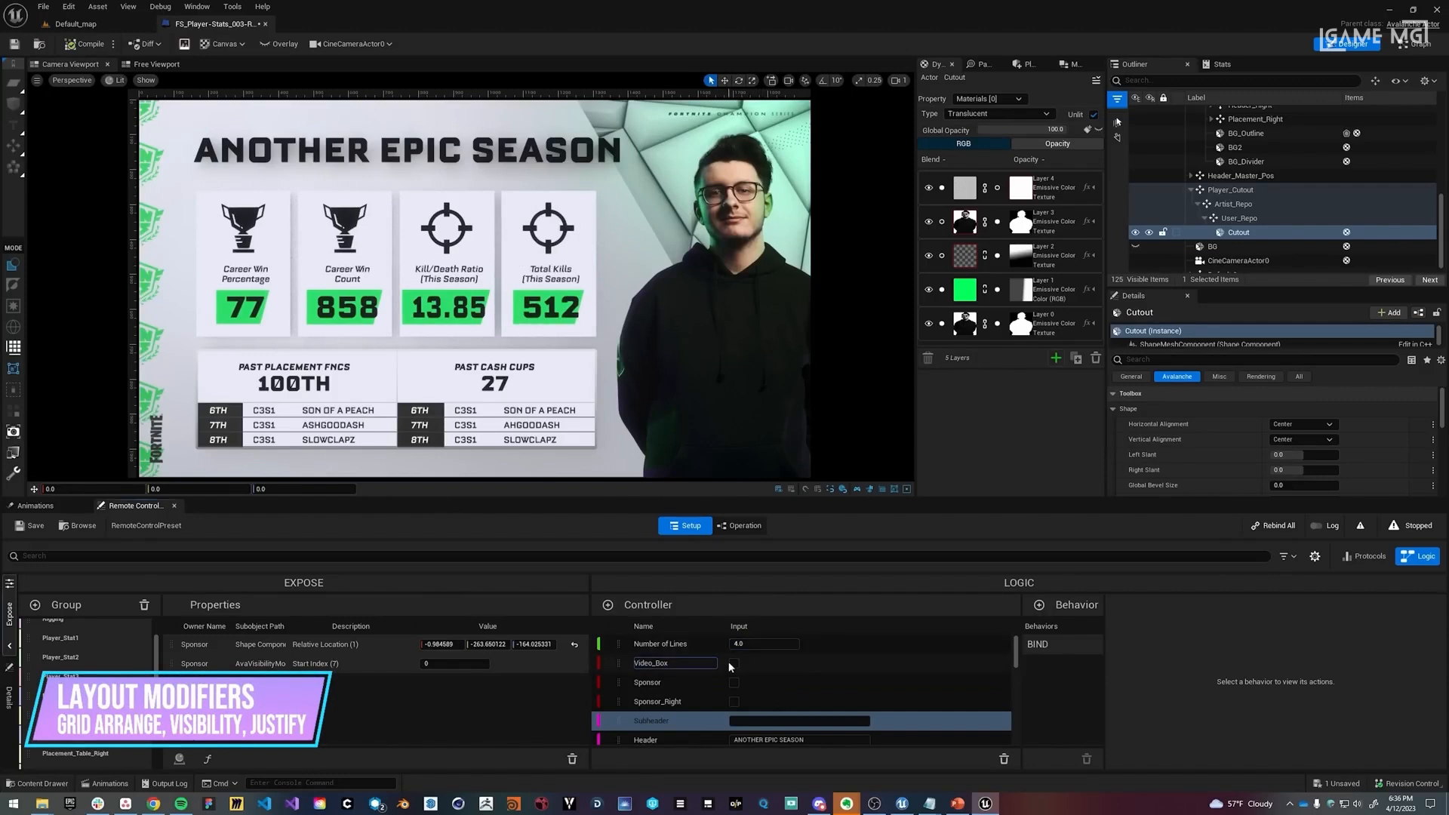
# Toggle Video_Box, enable Sponsor and Sponsor_Right, and enter 'GREETINGS NAB ATTENDEES!'.
pyautogui.click(734, 663)
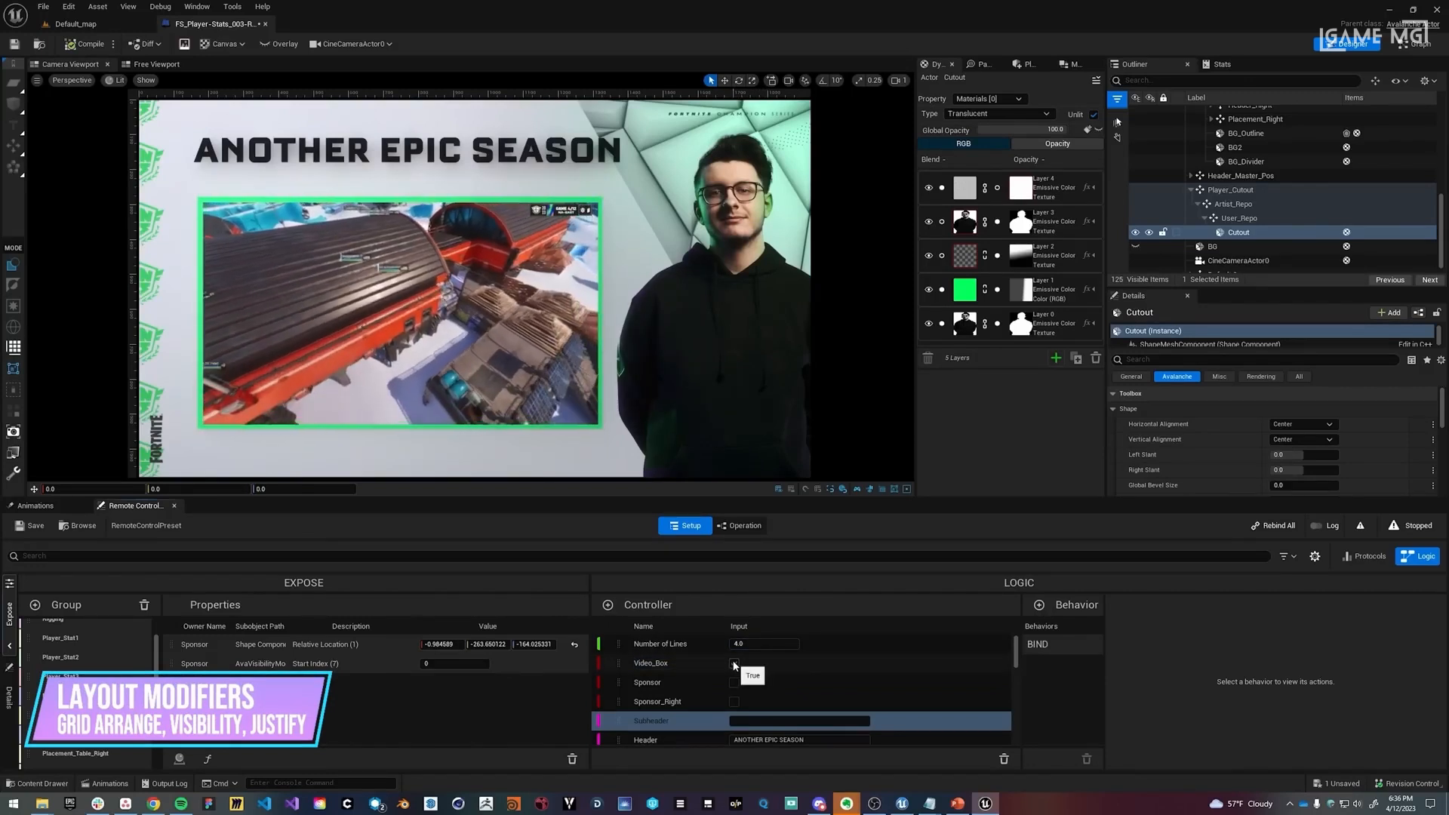
pyautogui.click(733, 683)
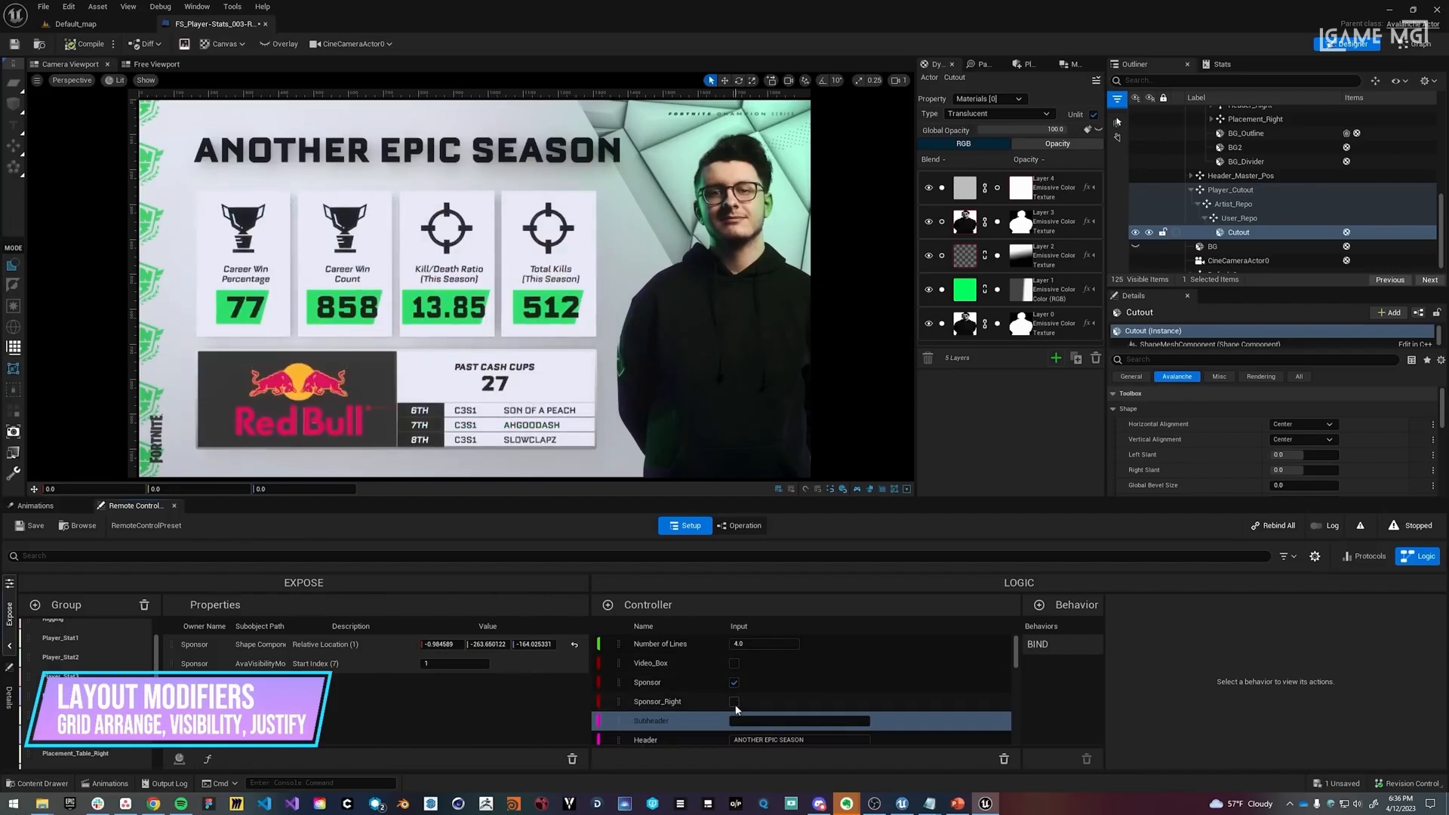
pyautogui.click(734, 702)
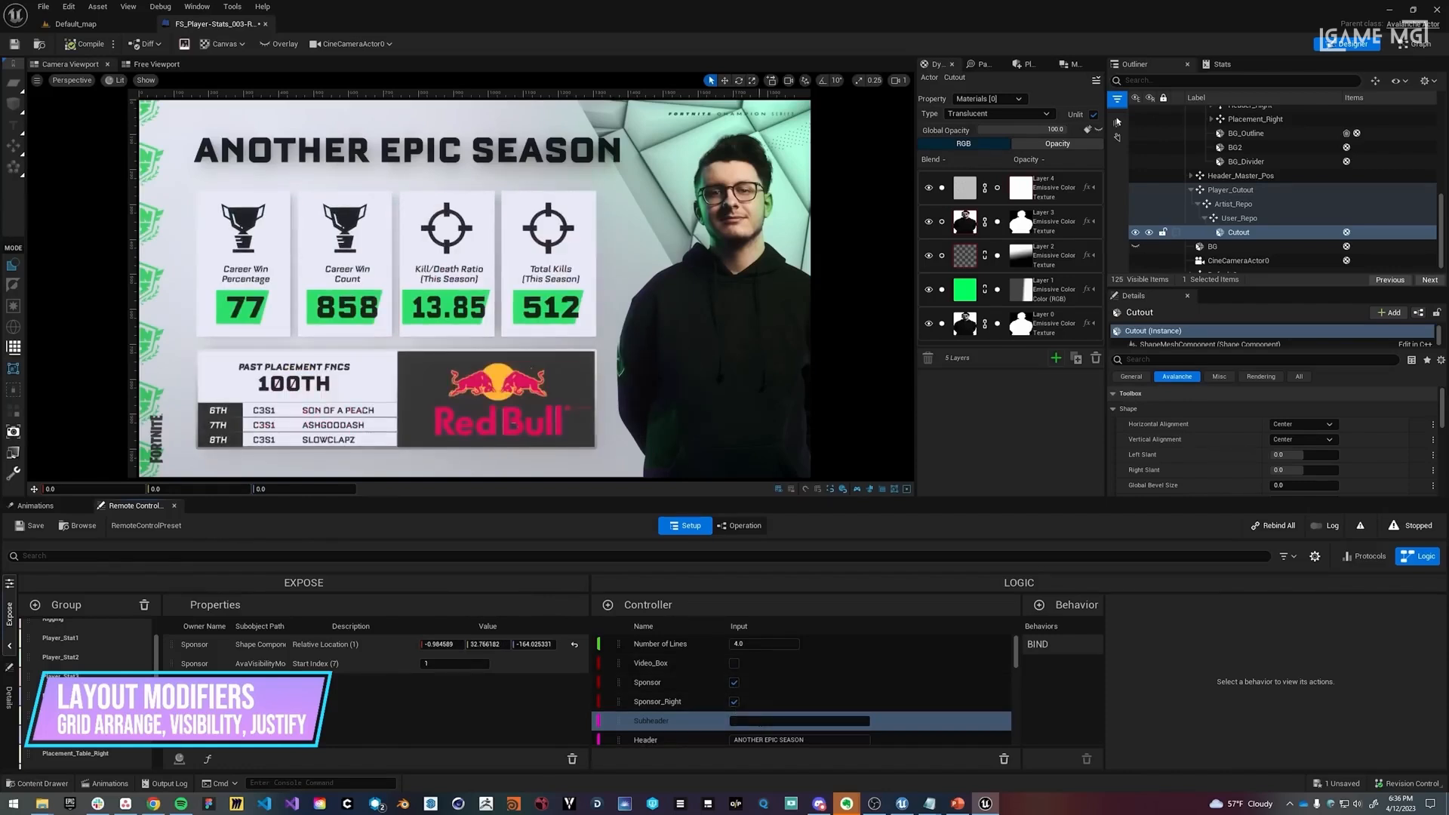
pyautogui.write('GREETINGS NAB ATTENDEES!')
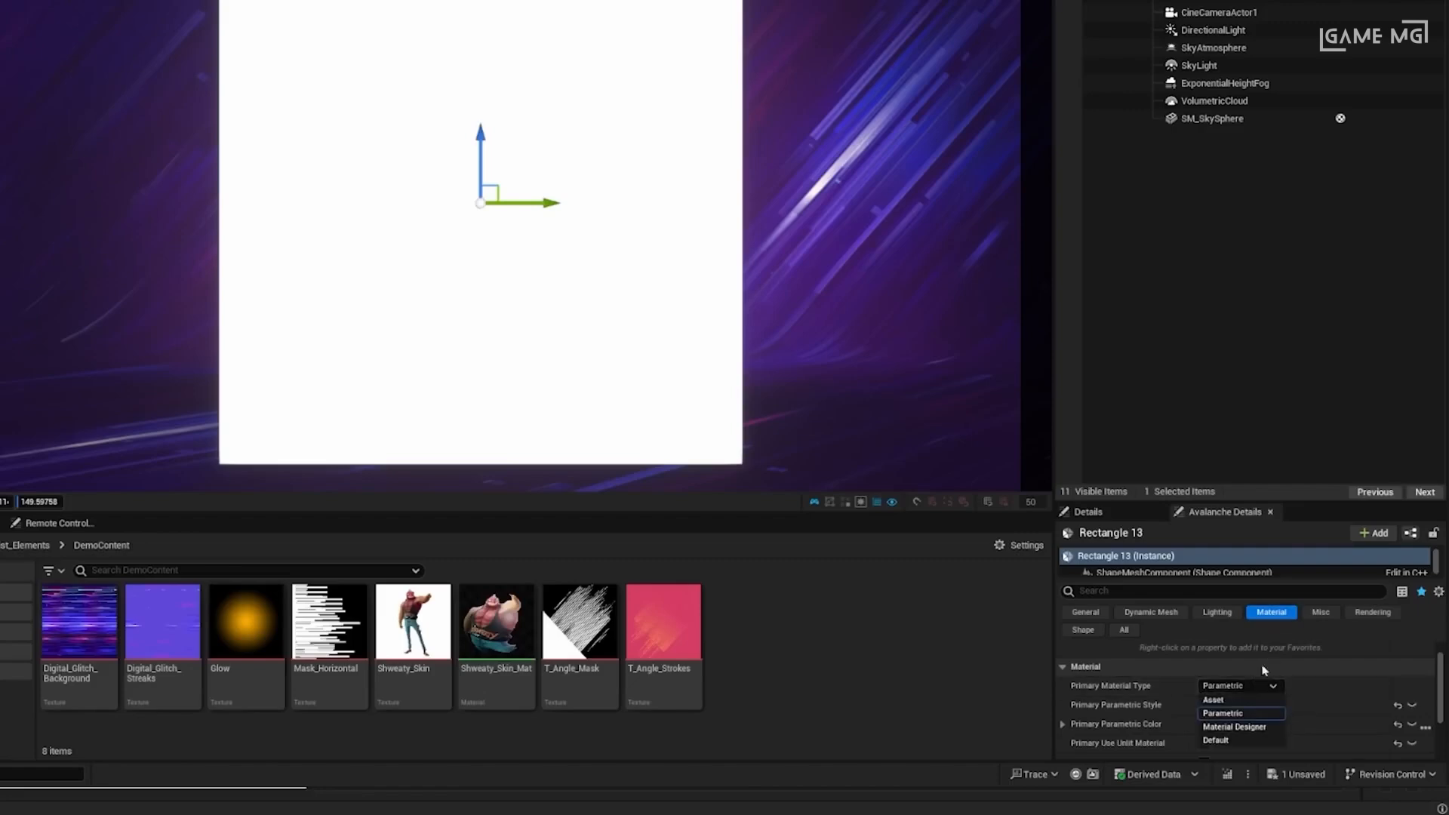
# Use Material Designer with character and T_Angle_Strokes texture layers plus a gradient opacity layer.
pyautogui.click(1233, 726)
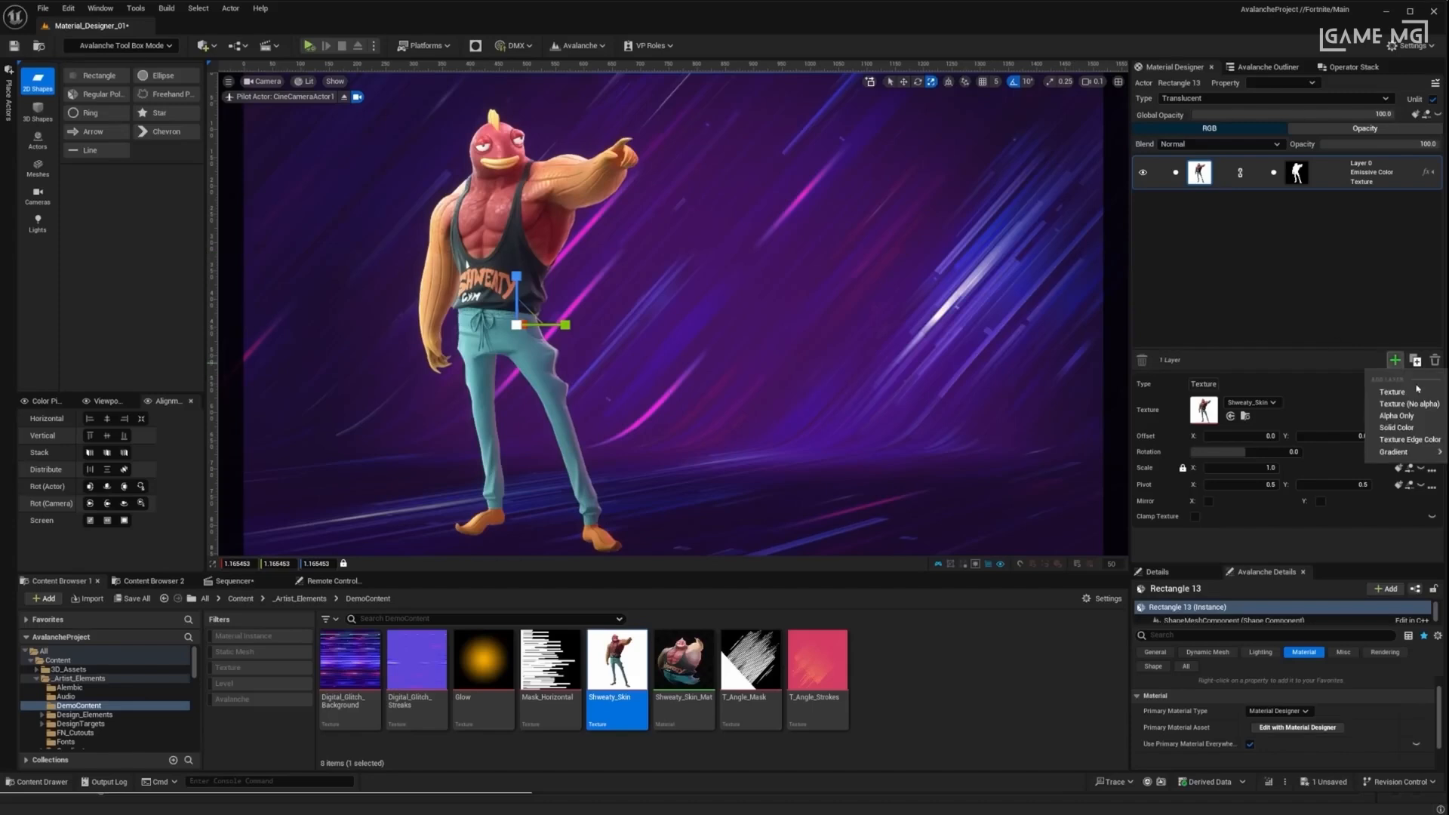
pyautogui.click(1391, 391)
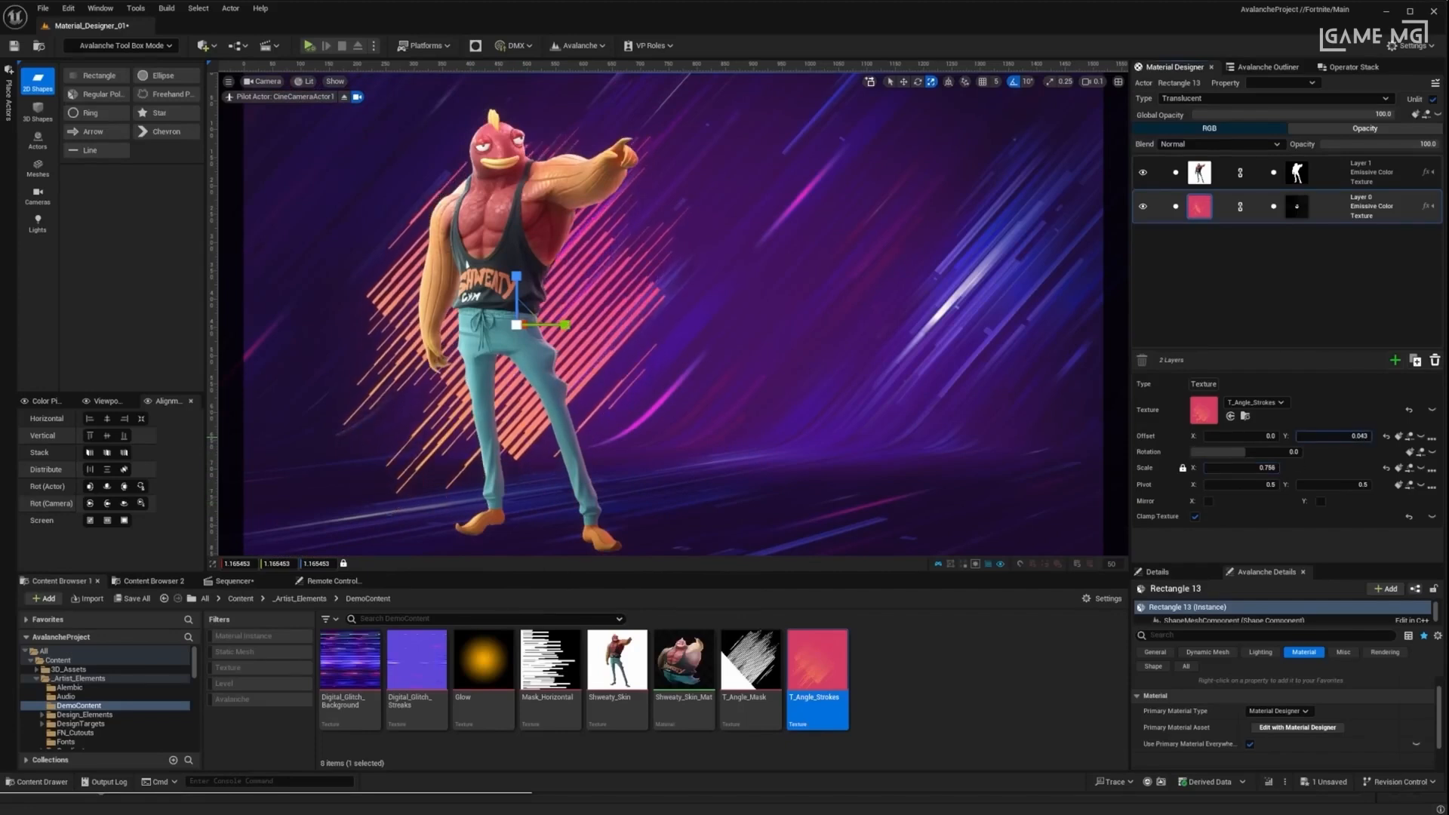
pyautogui.click(1395, 359)
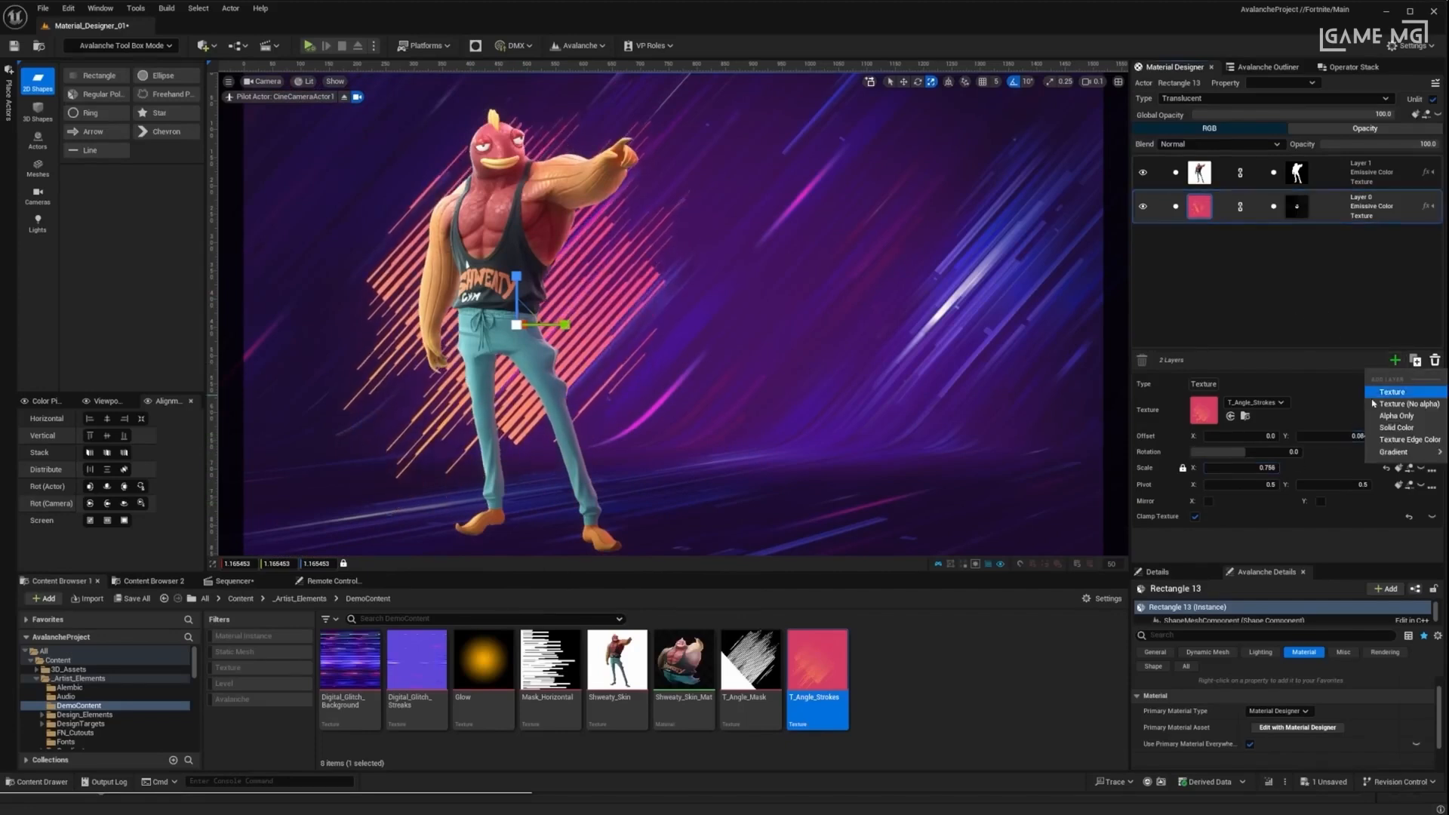
pyautogui.click(1393, 393)
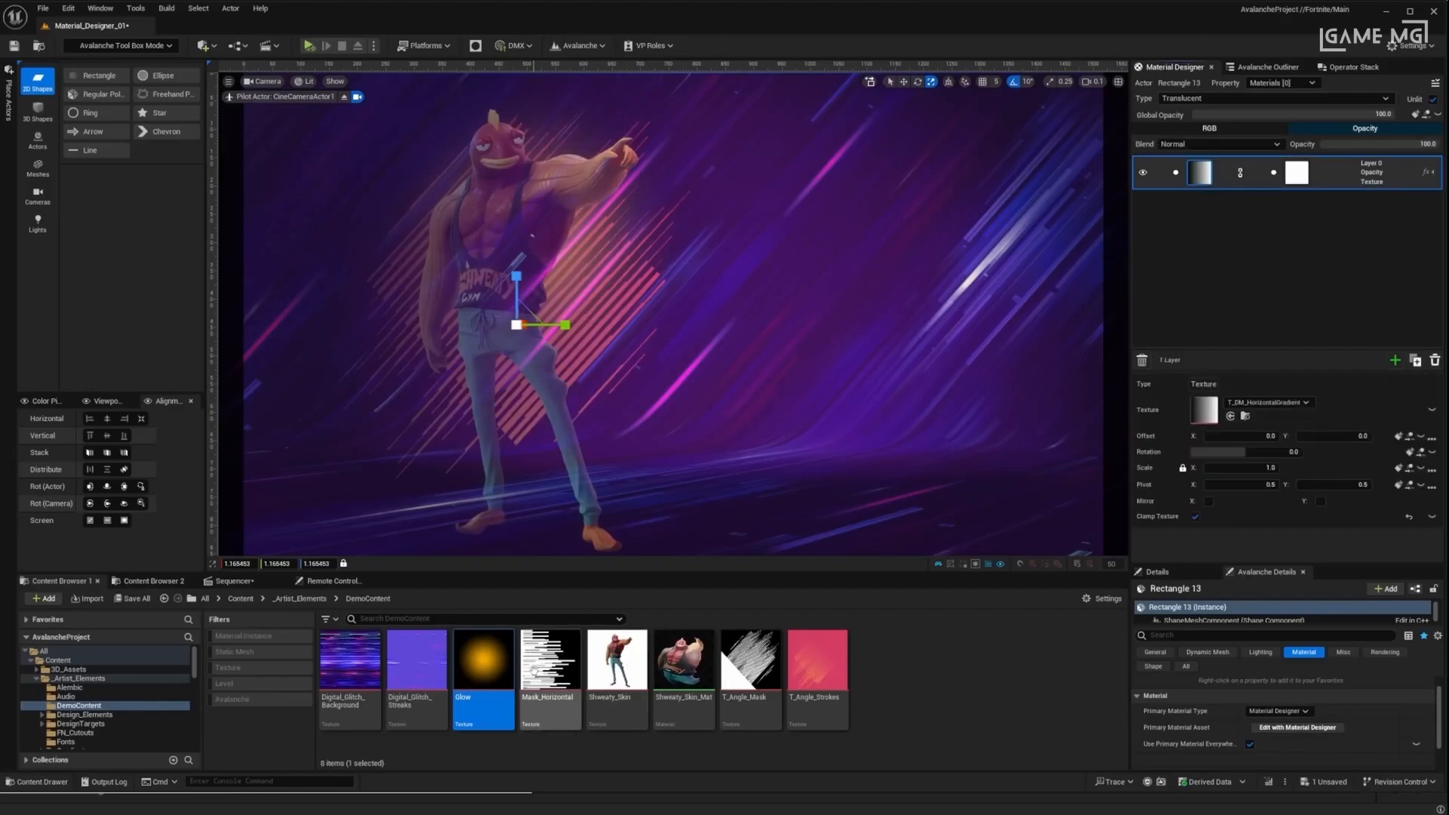
pyautogui.click(550, 660)
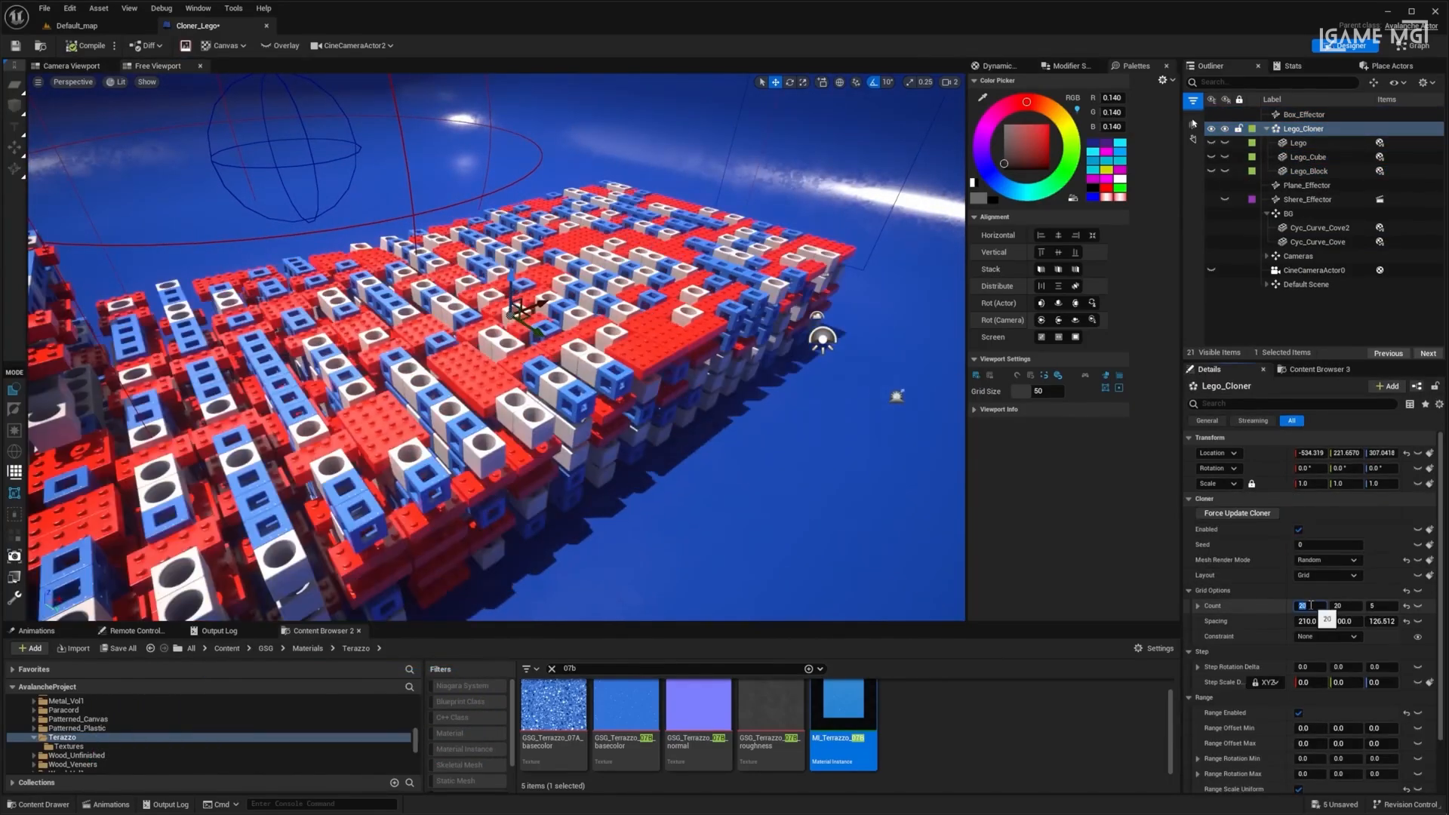
# Set the Lego_Cloner Grid Options Count to fill the scene with bricks.
pyautogui.click(1327, 559)
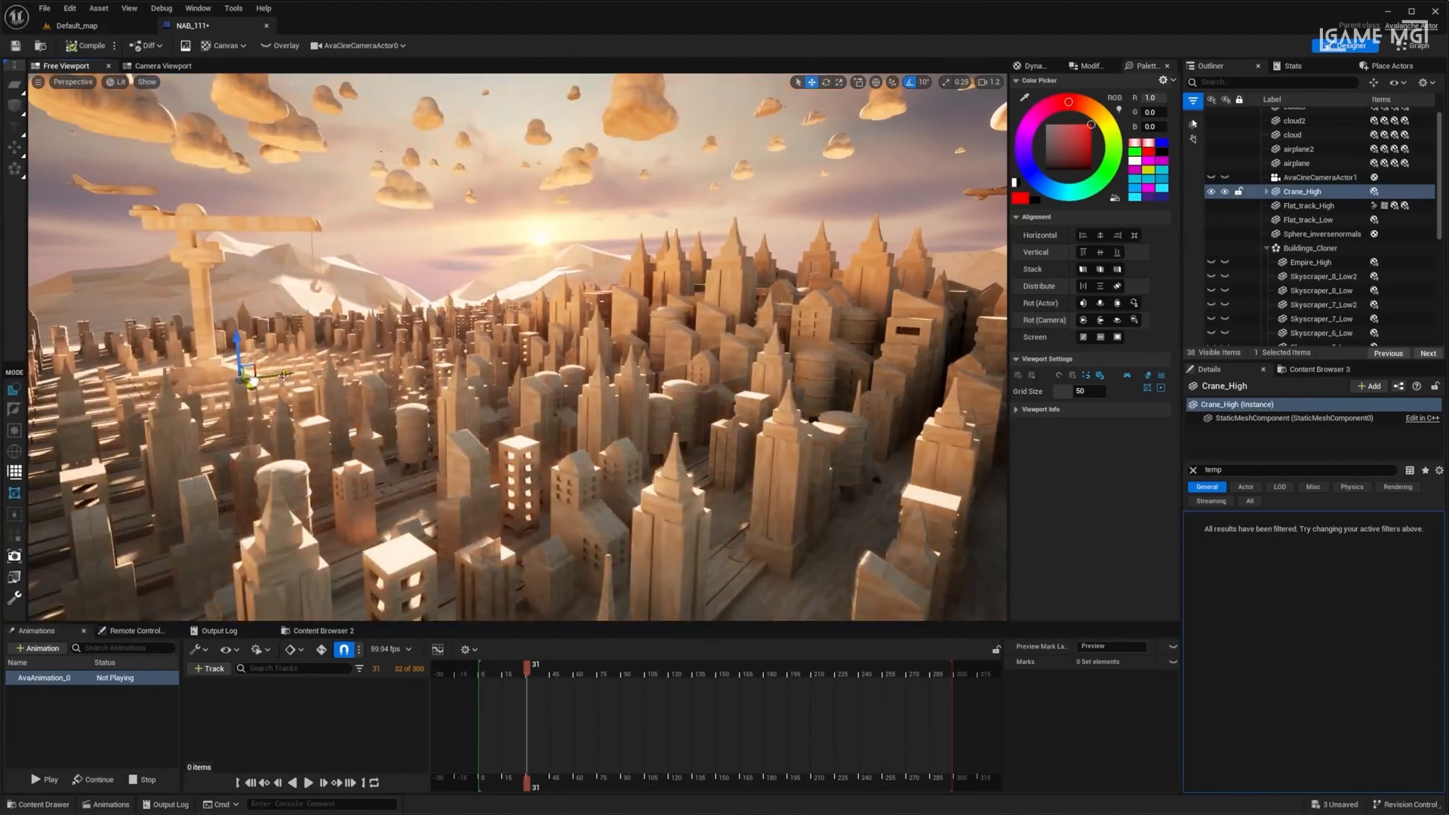
# Open AV_ScaleSphere, select the Effector and move it right so the sphere's cubes part.
pyautogui.click(1297, 298)
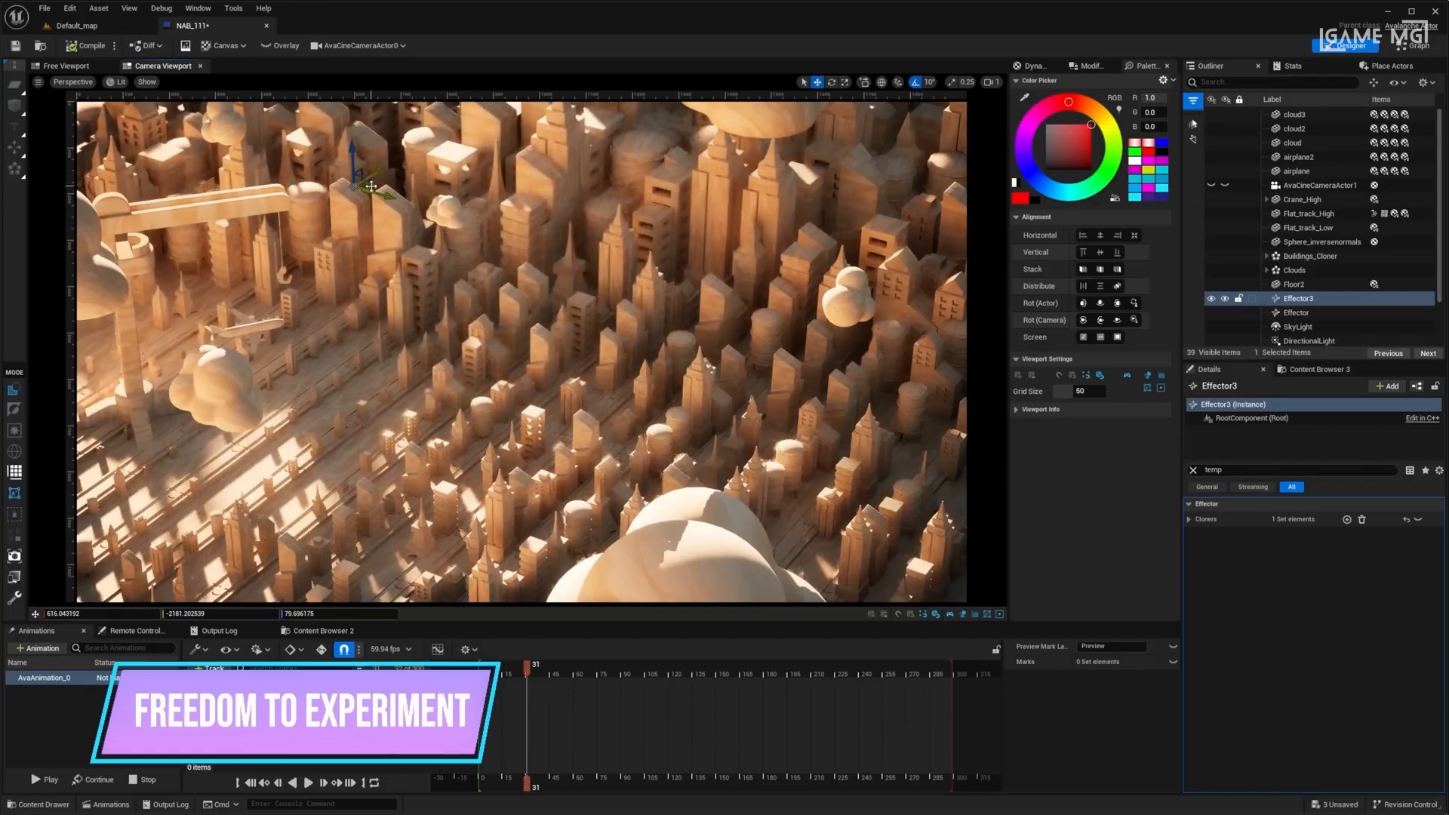
pyautogui.click(1303, 199)
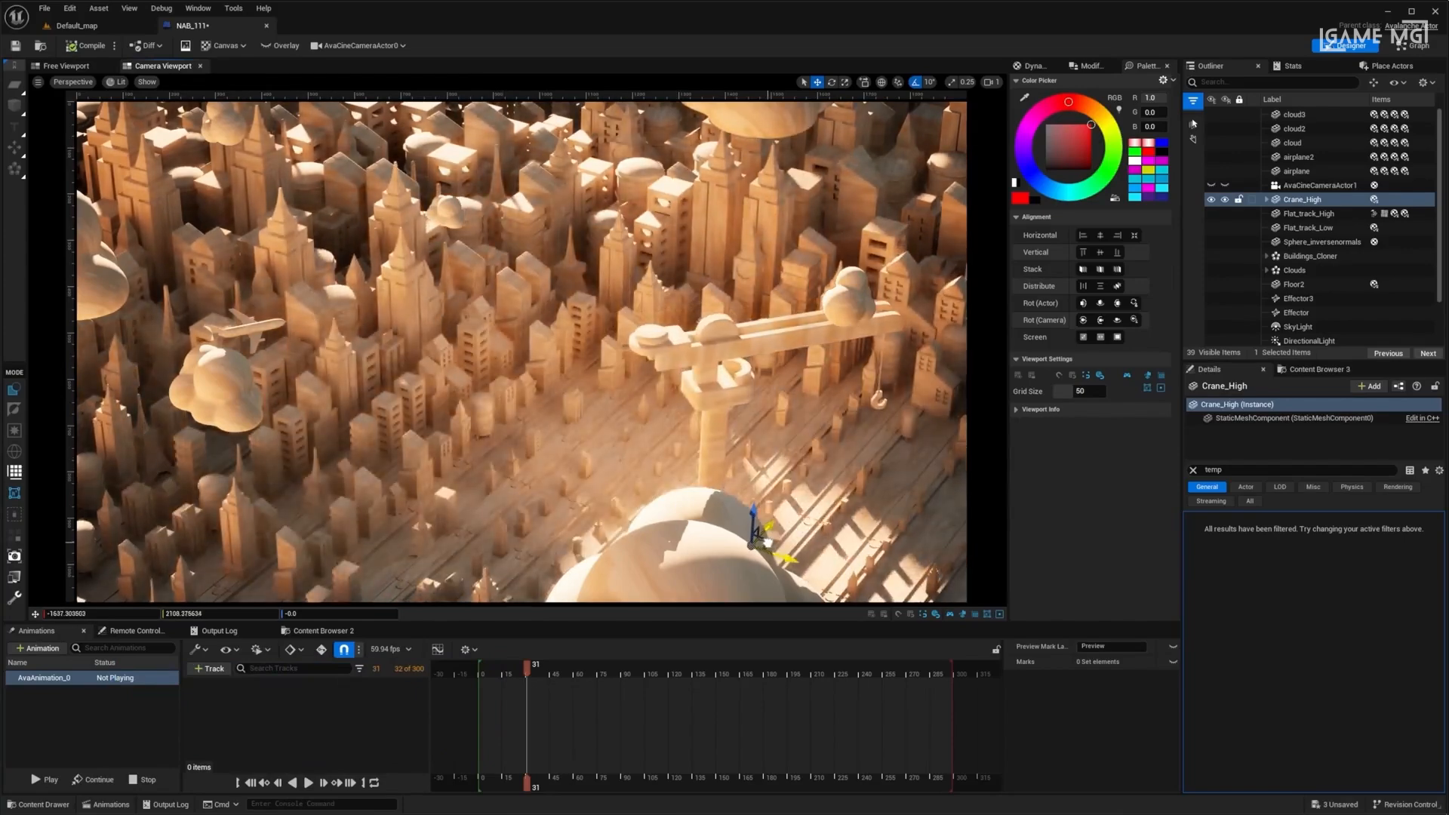
pyautogui.click(326, 24)
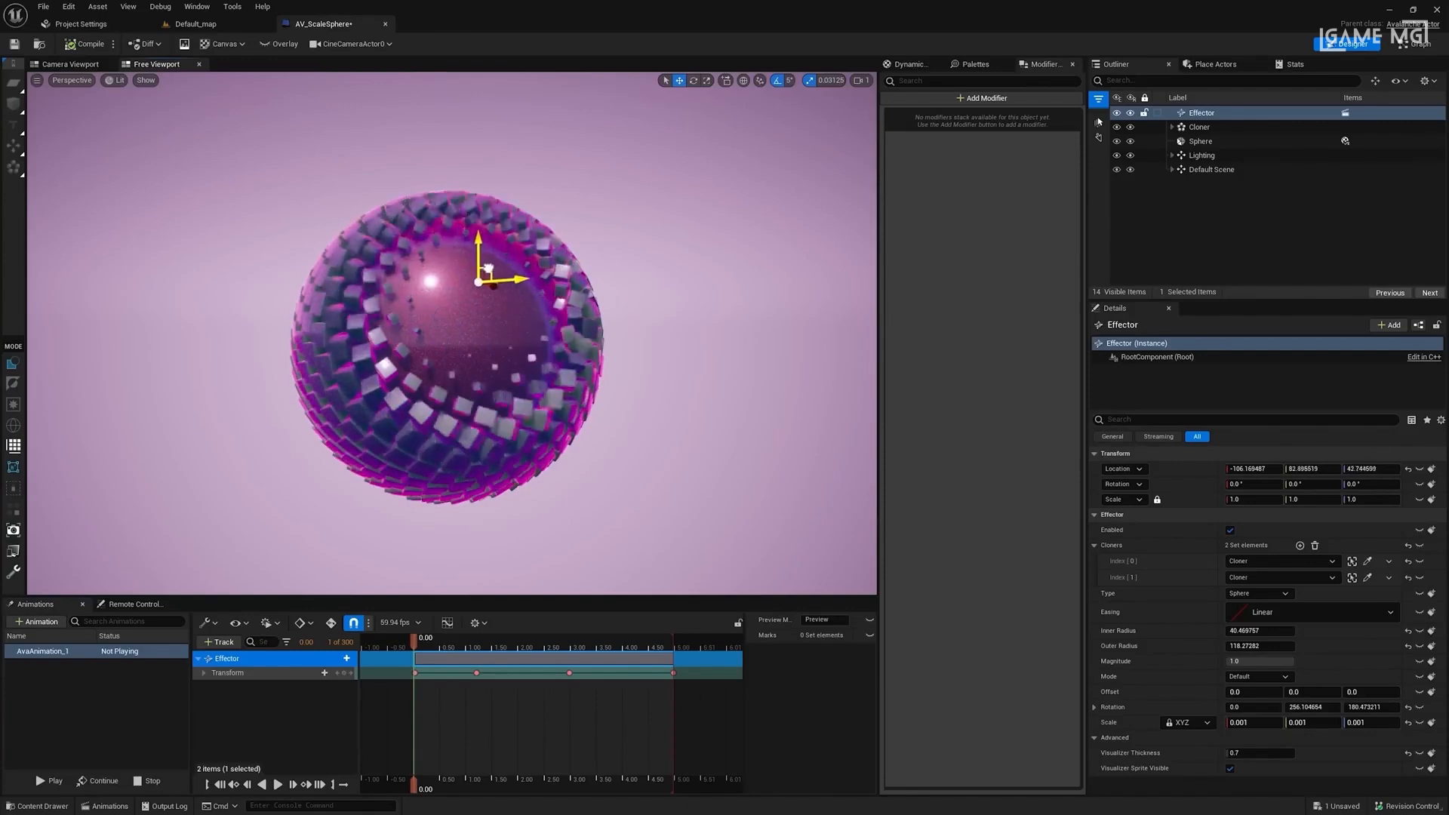
pyautogui.moveTo(485, 277); pyautogui.dragTo(574, 296)
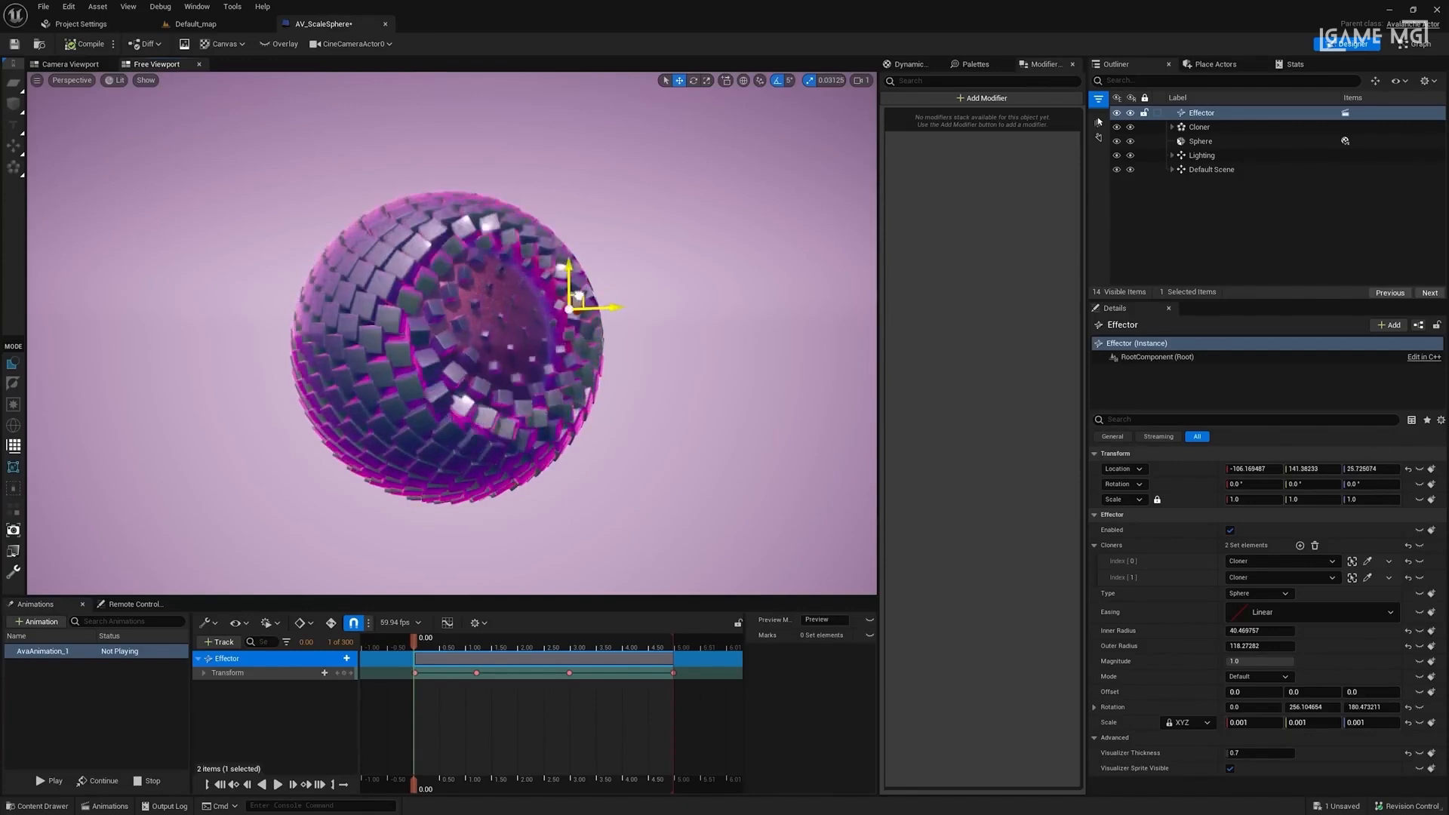